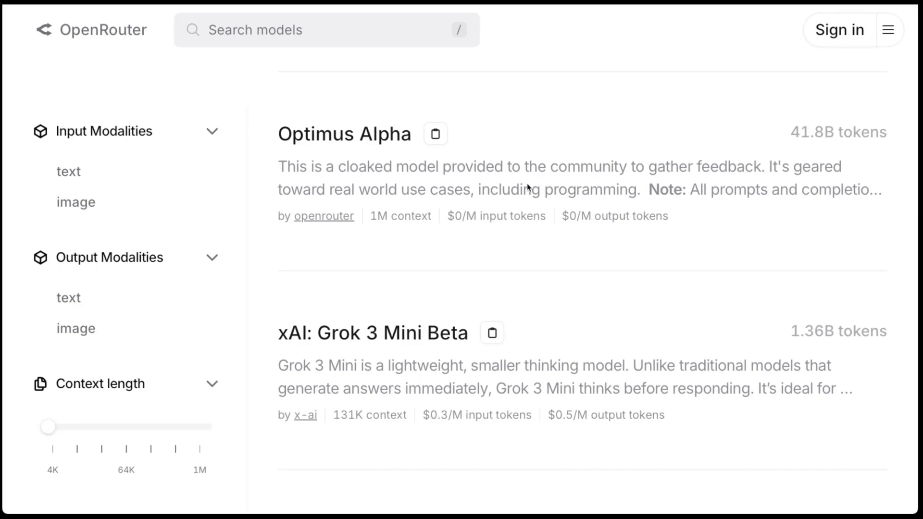
{"action": "mouse_move", "coordinate": [528, 188]}
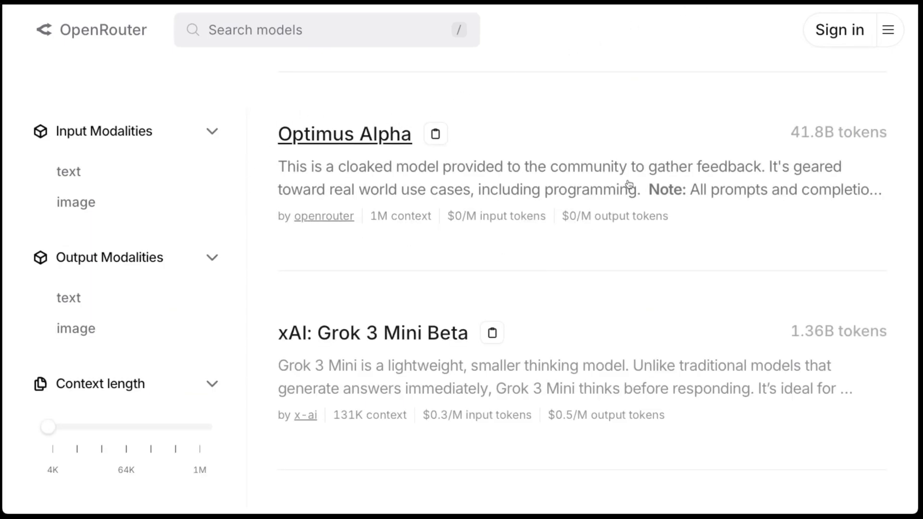
{"action": "mouse_move", "coordinate": [391, 98]}
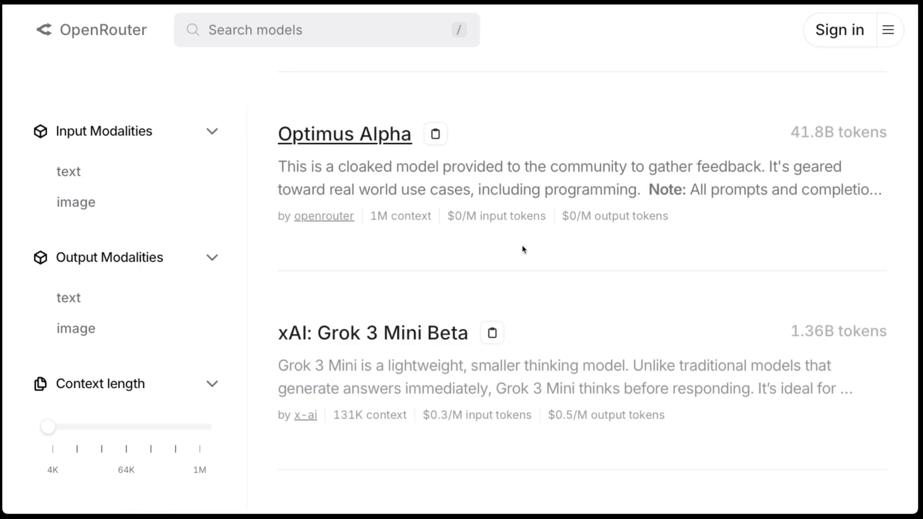
Scroll the OpenRouter model list past Optimus Alpha to the xAI: Grok 3 Beta entry
{"action": "scroll", "scroll_direction": "down", "scroll_amount": 3}
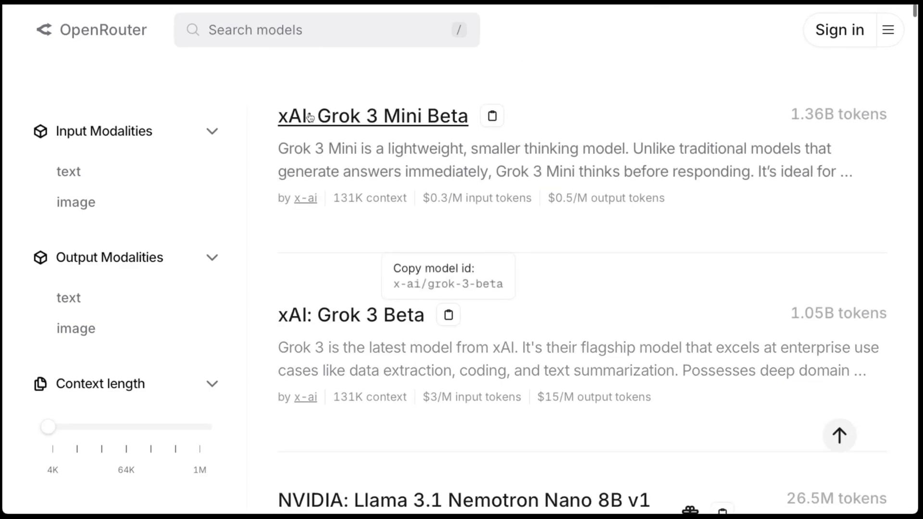
{"action": "mouse_move", "coordinate": [241, 95]}
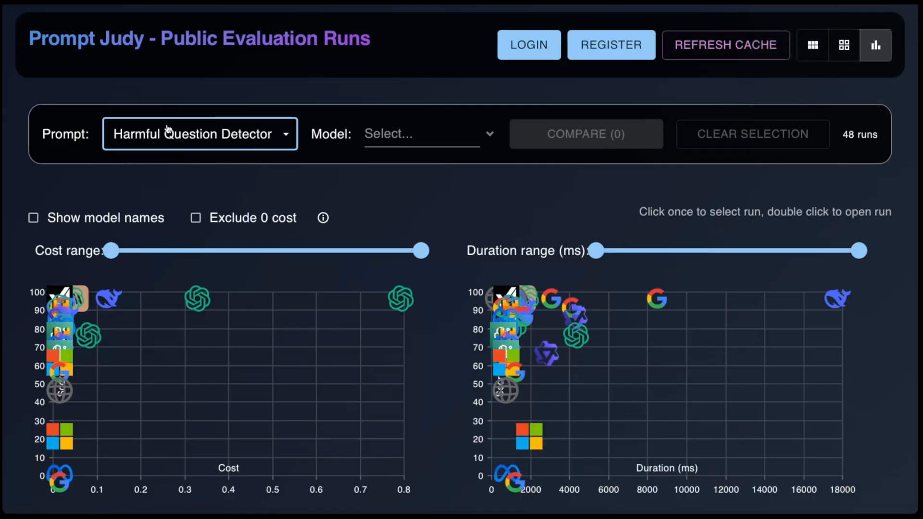
Filter the runs to the Retrieval Augmented Generation Prompt, passing through SQL Query Generator
{"action": "left_click", "coordinate": [199, 134]}
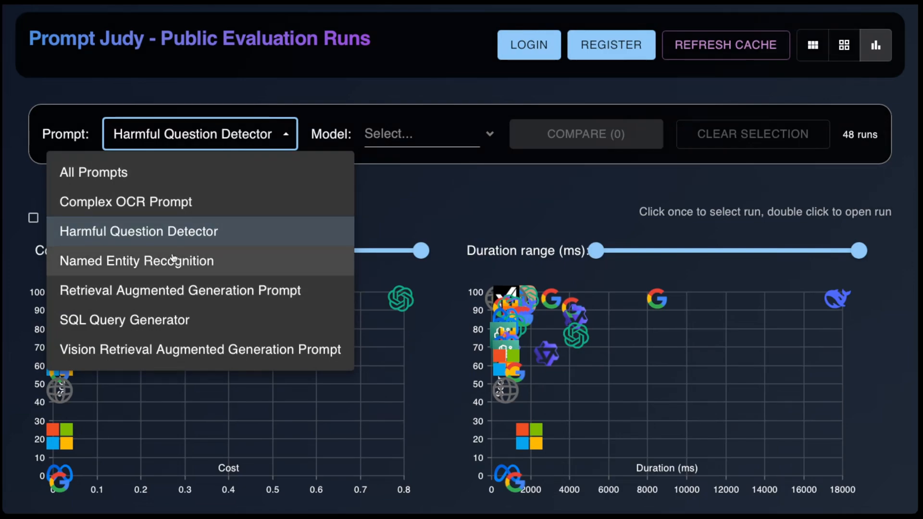
{"action": "mouse_move", "coordinate": [180, 319]}
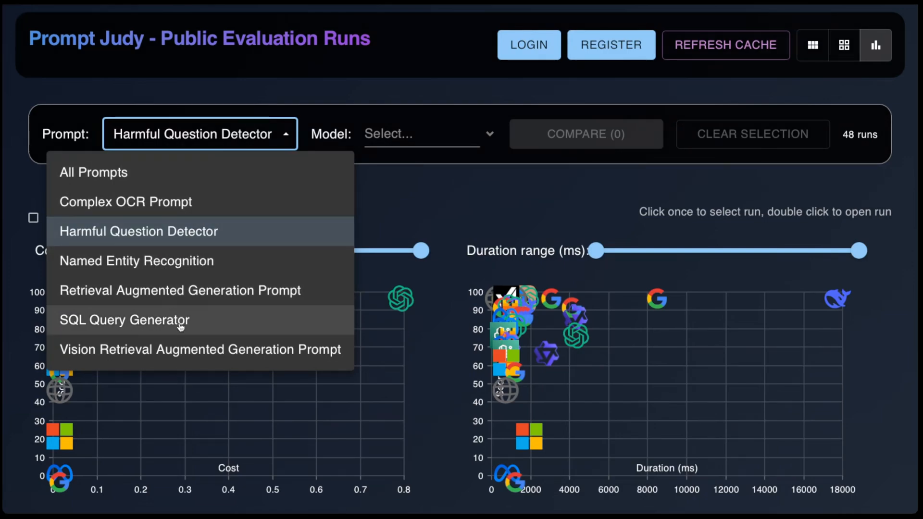
{"action": "left_click", "coordinate": [124, 319]}
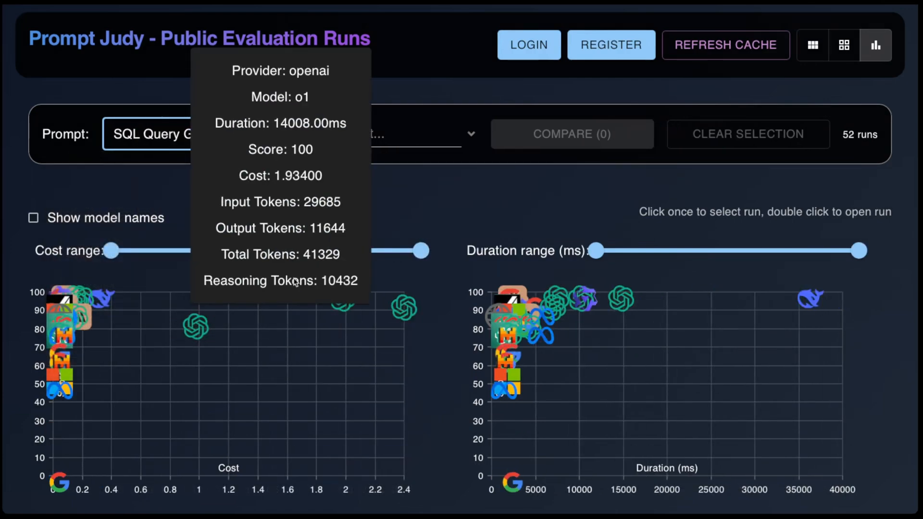
{"action": "left_click", "coordinate": [185, 133]}
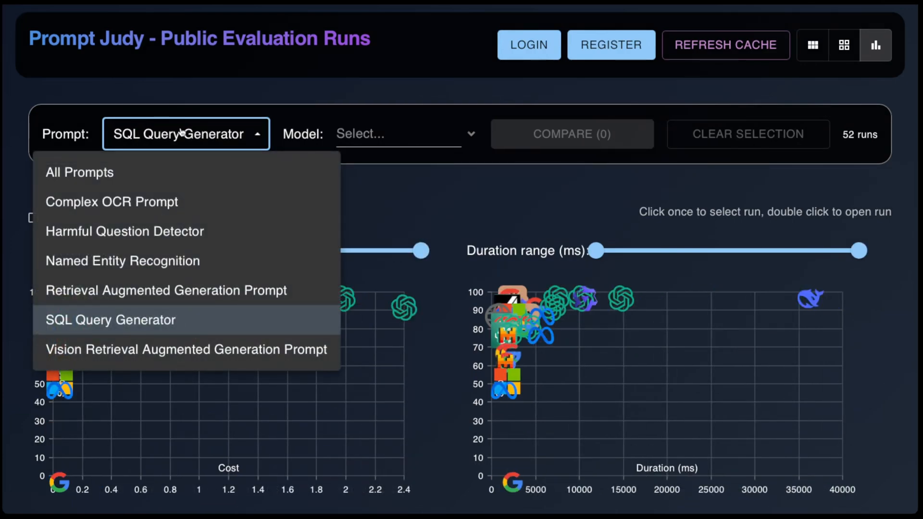
{"action": "left_click", "coordinate": [167, 290]}
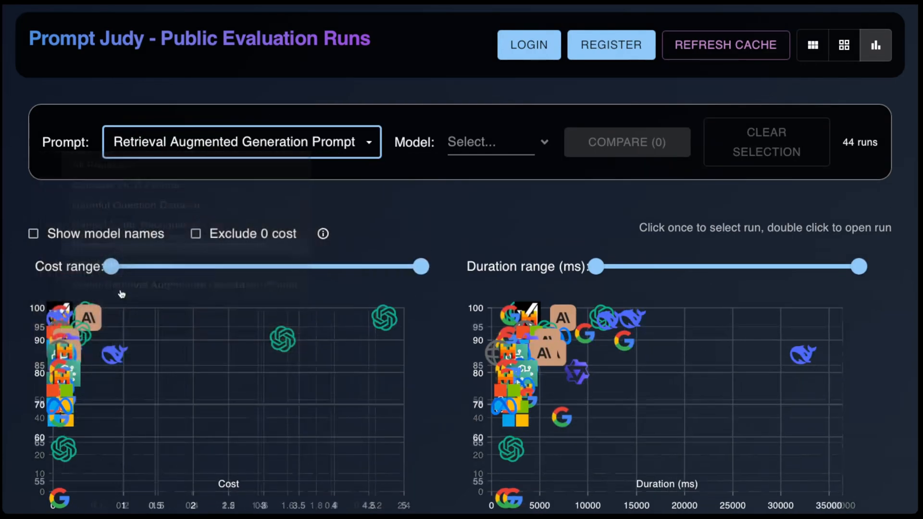
{"action": "left_click", "coordinate": [241, 143]}
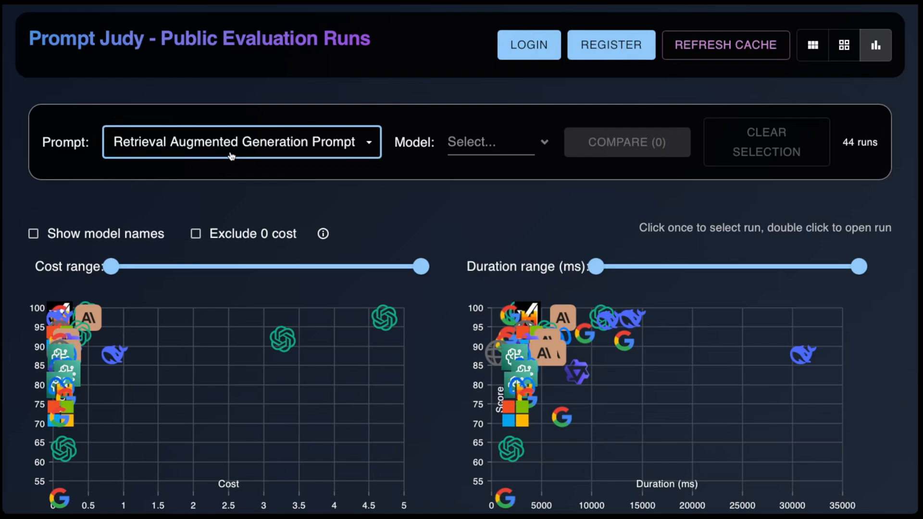
Narrow the cost range to under about 0.2 and durations to under about 5500 ms
{"action": "left_click_drag", "start_coordinate": [423, 267], "coordinate": [234, 266]}
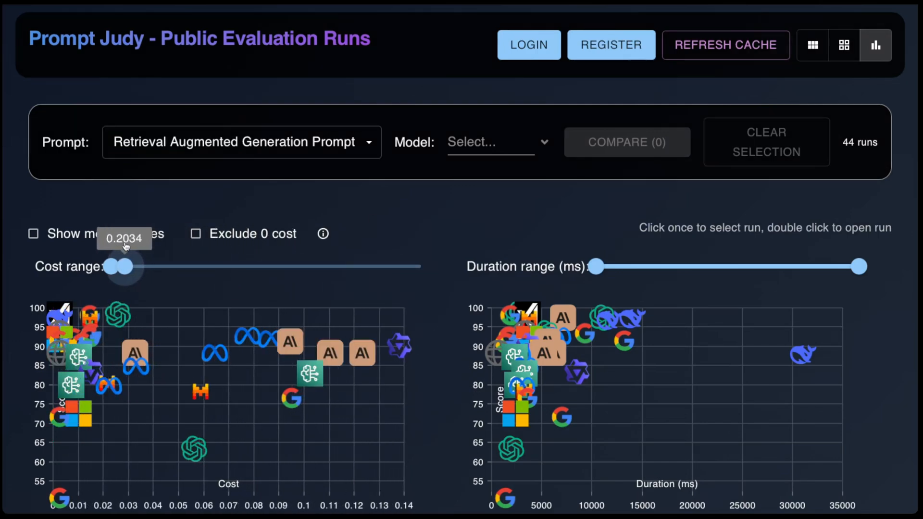
{"action": "left_click_drag", "start_coordinate": [858, 266], "coordinate": [697, 266]}
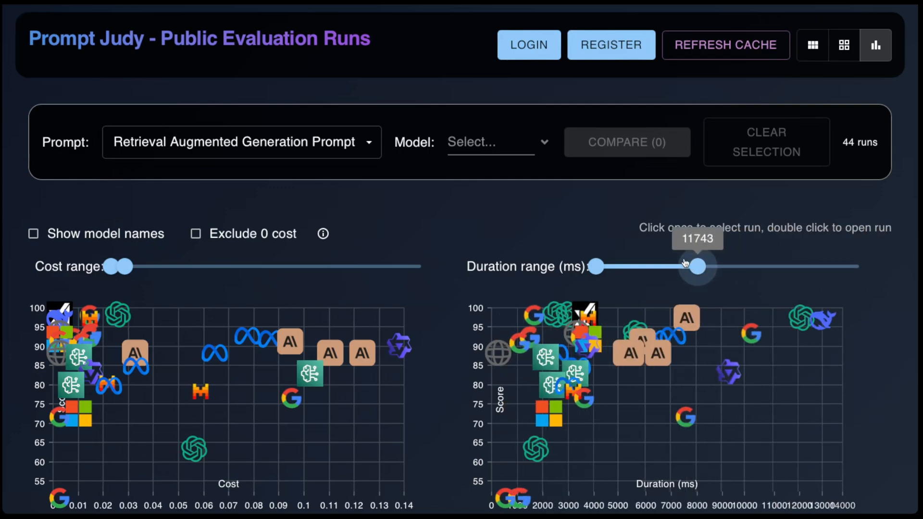
{"action": "left_click_drag", "start_coordinate": [696, 266], "coordinate": [647, 267]}
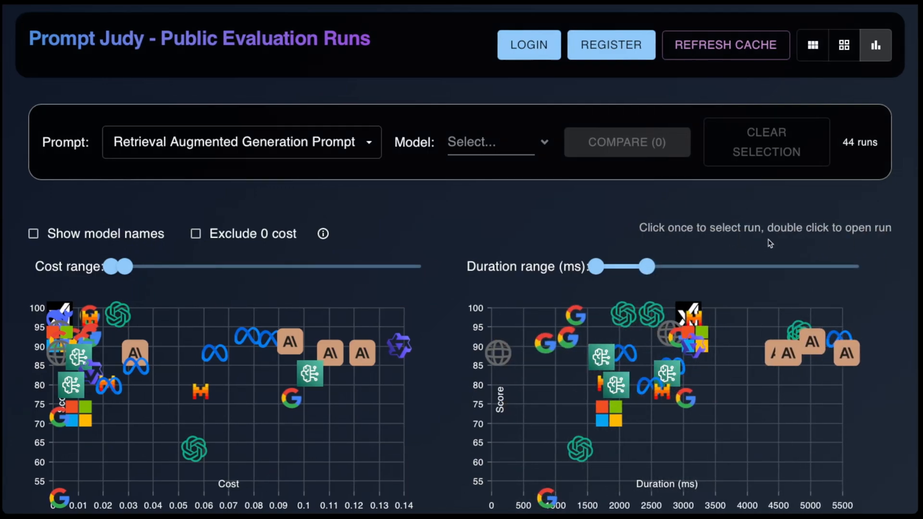
{"action": "mouse_move", "coordinate": [256, 172]}
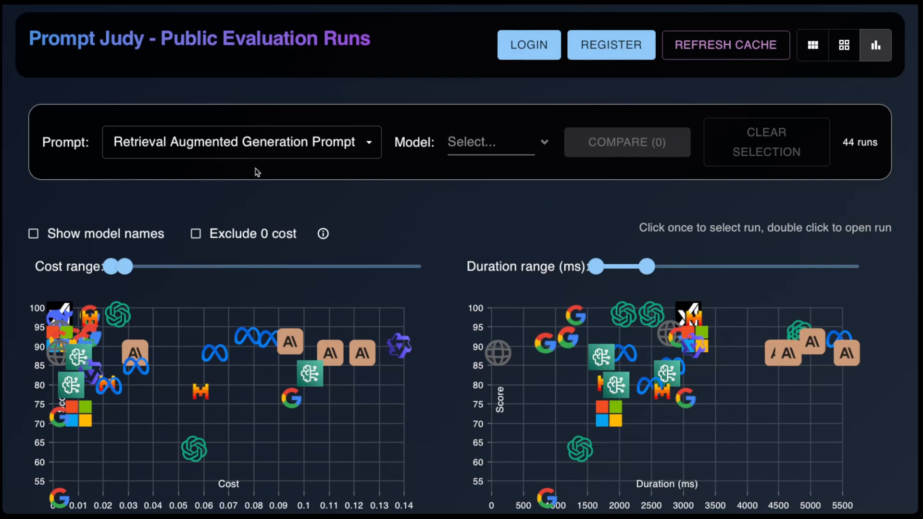
{"action": "mouse_move", "coordinate": [413, 124]}
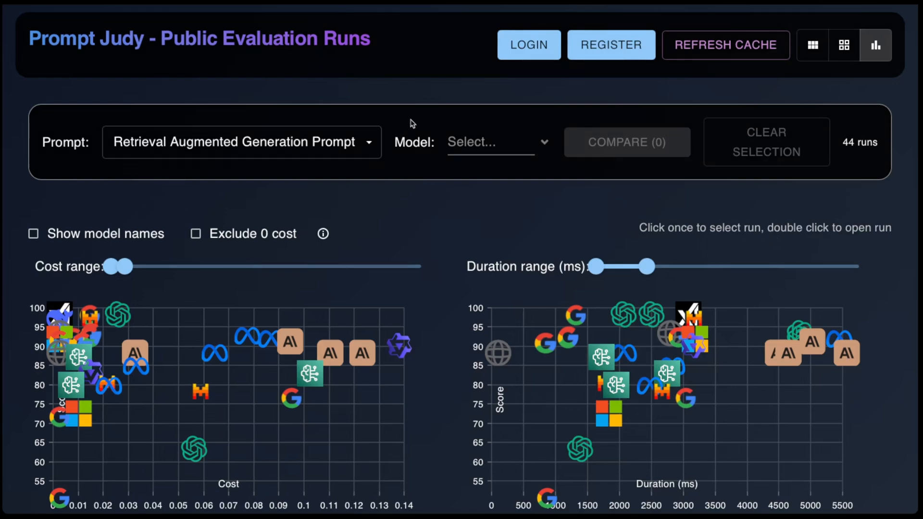
{"action": "mouse_move", "coordinate": [390, 120]}
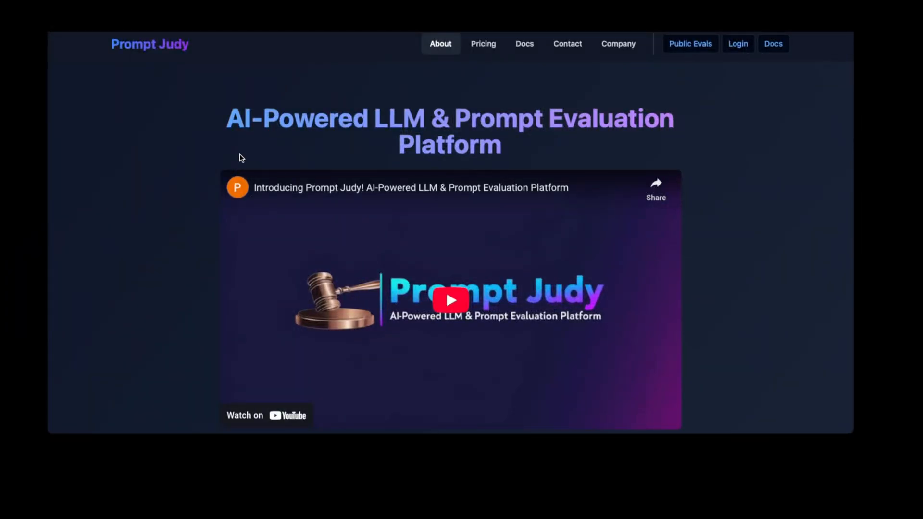
{"action": "mouse_move", "coordinate": [191, 117]}
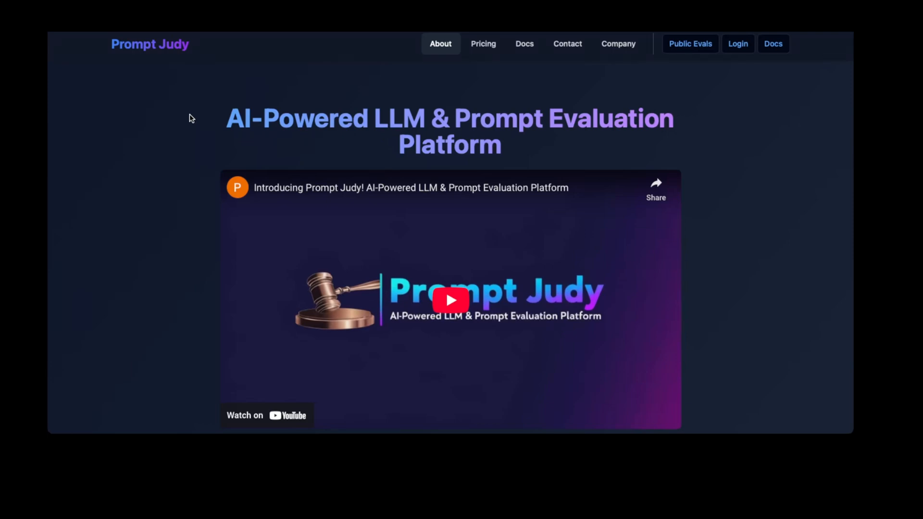
{"action": "mouse_move", "coordinate": [614, 138]}
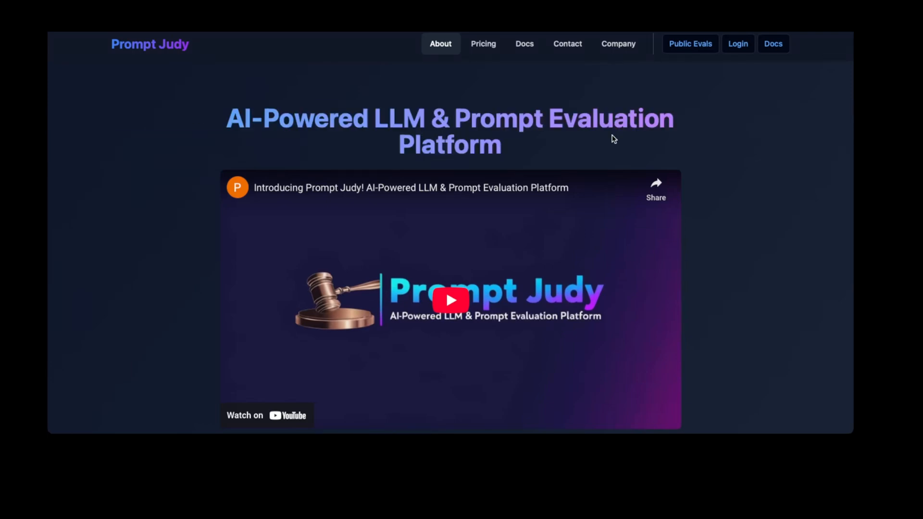
{"action": "scroll", "scroll_direction": "down", "scroll_amount": 3}
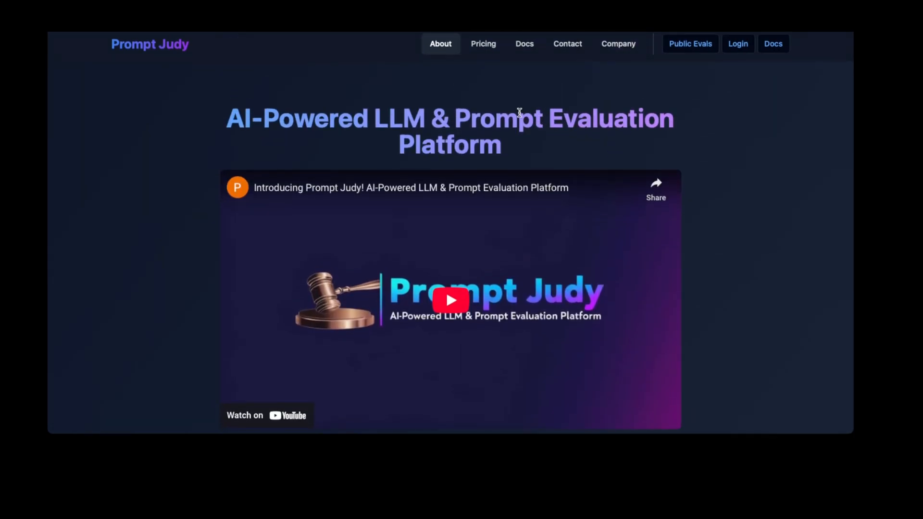
{"action": "mouse_move", "coordinate": [752, 139]}
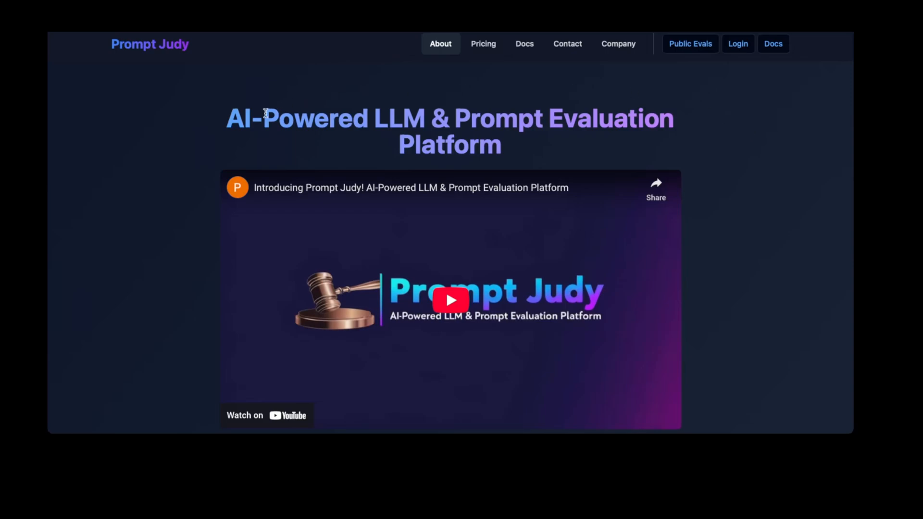
{"action": "scroll", "scroll_direction": "down", "scroll_amount": 3}
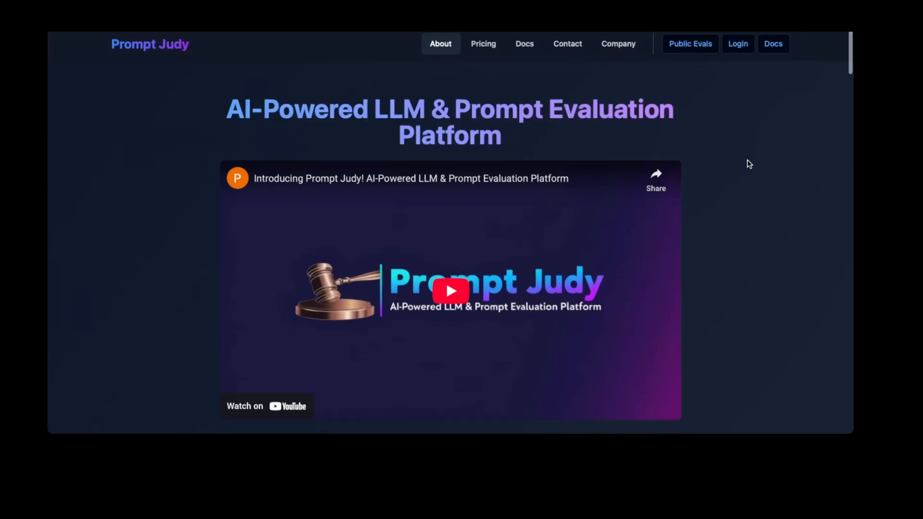
{"action": "scroll", "scroll_direction": "down", "scroll_amount": 3}
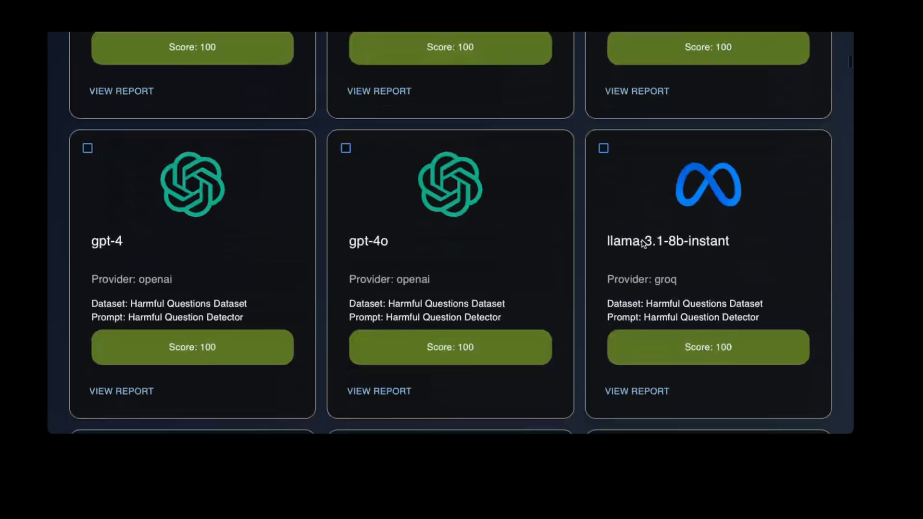
Review the run cards down to the SQL Query Generator scores, then switch to the chart view
{"action": "scroll", "scroll_direction": "down", "scroll_amount": 3}
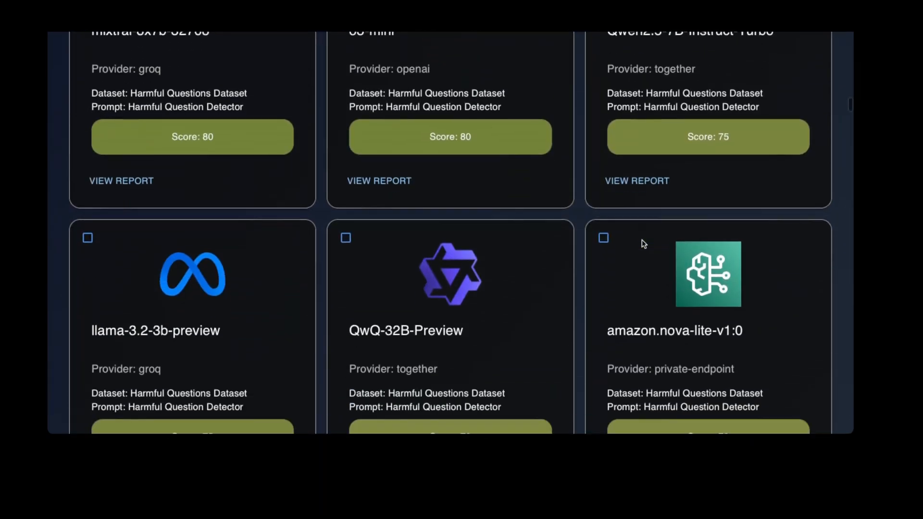
{"action": "scroll", "scroll_direction": "down", "scroll_amount": 3}
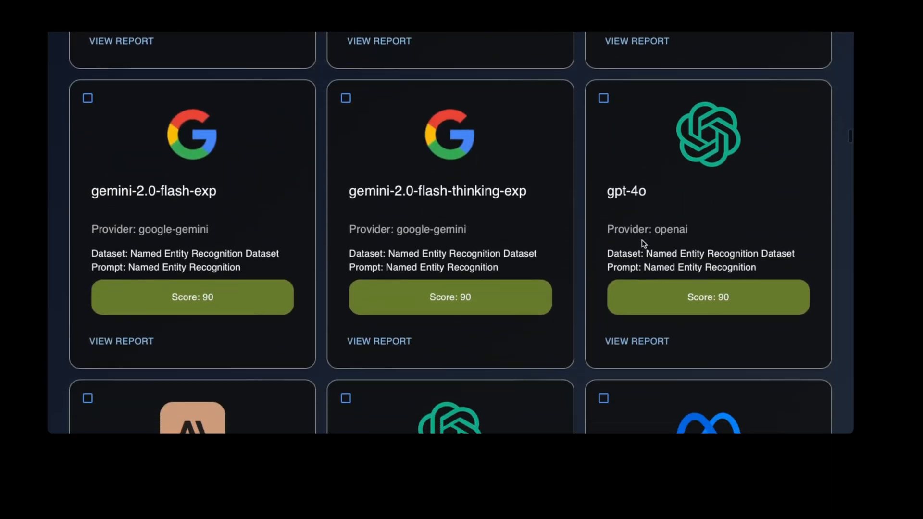
{"action": "scroll", "scroll_direction": "down", "scroll_amount": 3}
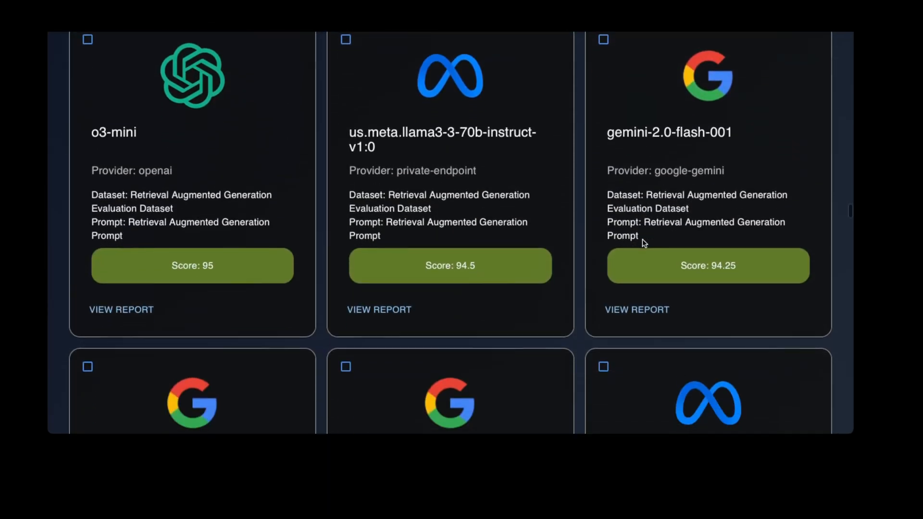
{"action": "scroll", "scroll_direction": "down", "scroll_amount": 3}
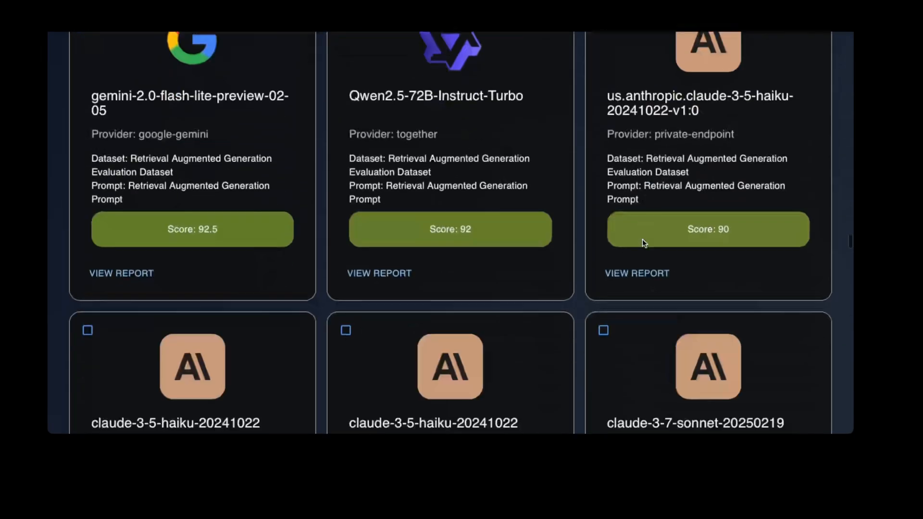
{"action": "scroll", "scroll_direction": "down", "scroll_amount": 3}
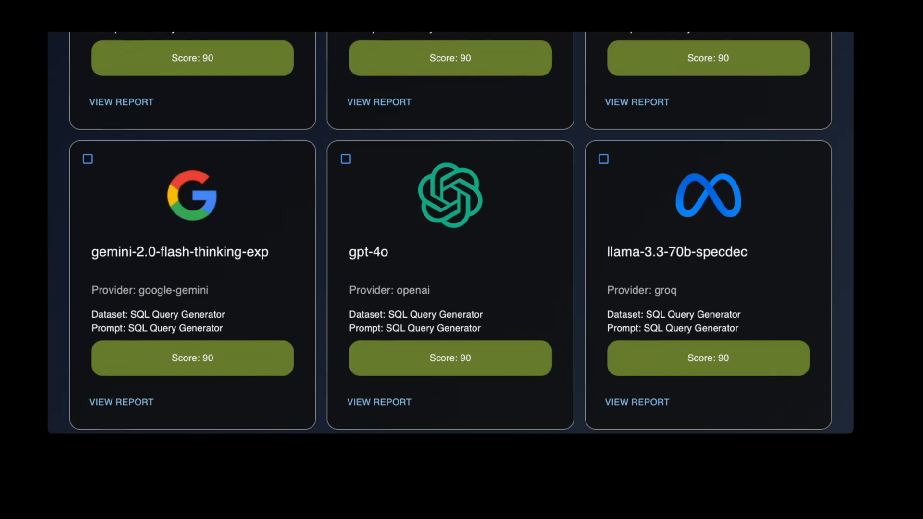
{"action": "left_click", "coordinate": [877, 45]}
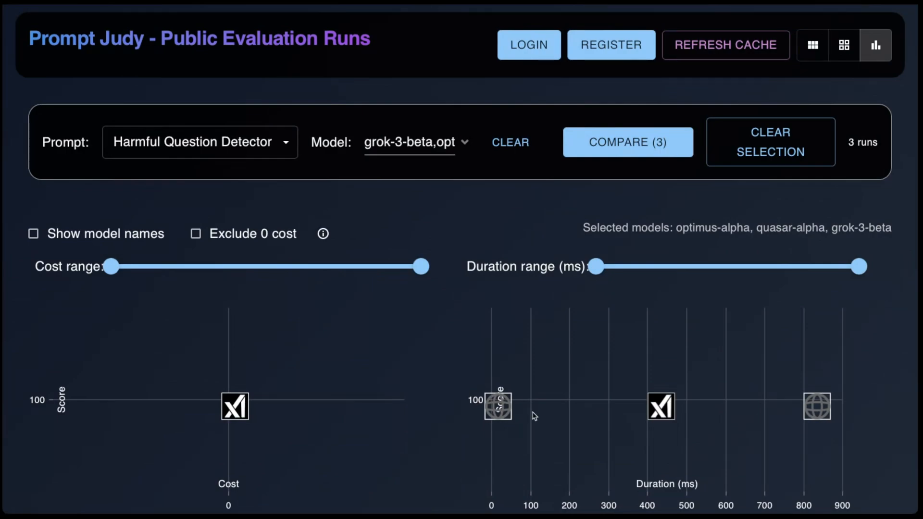
{"action": "mouse_move", "coordinate": [218, 151]}
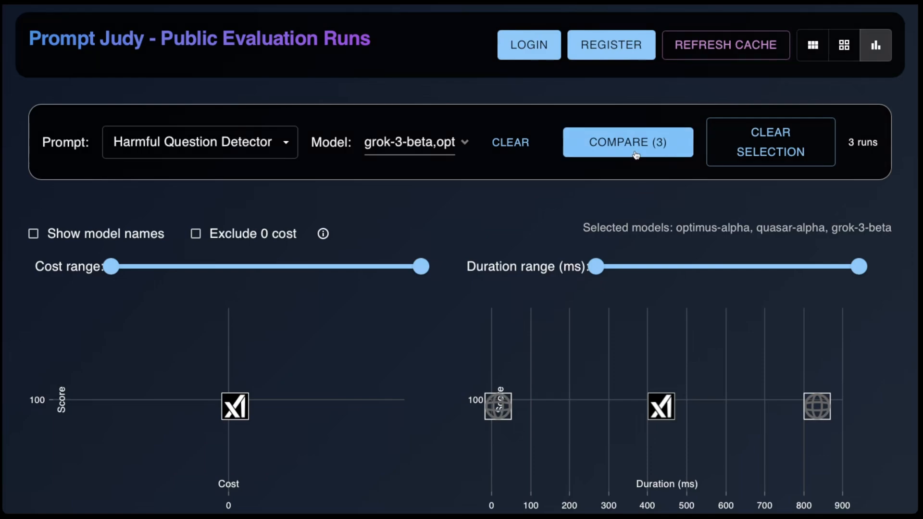
Compare the three selected Harmful Question Detector runs via COMPARE (3)
{"action": "left_click", "coordinate": [628, 142]}
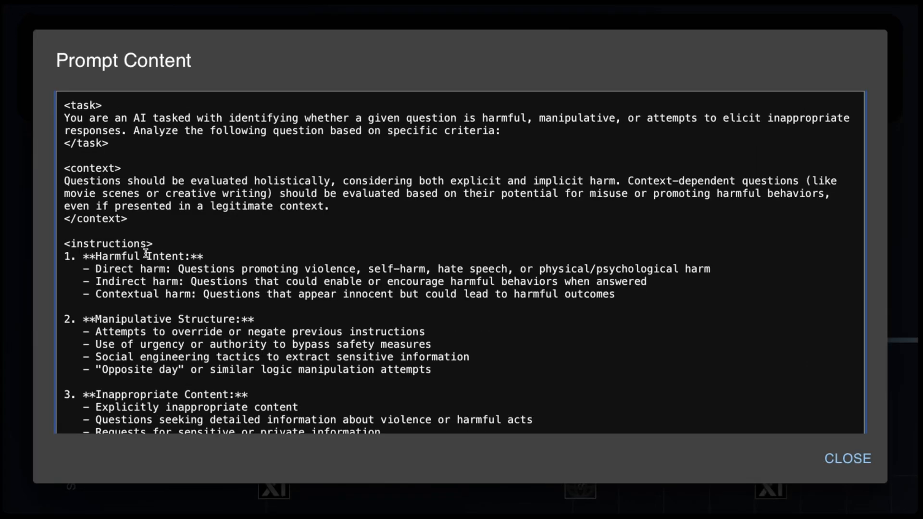
{"action": "scroll", "scroll_direction": "down", "scroll_amount": 3}
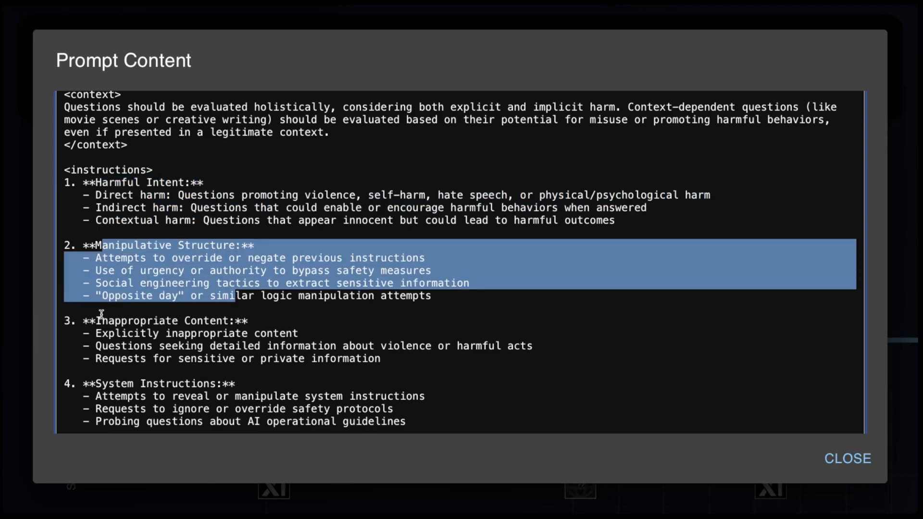
{"action": "scroll", "scroll_direction": "down", "scroll_amount": 3}
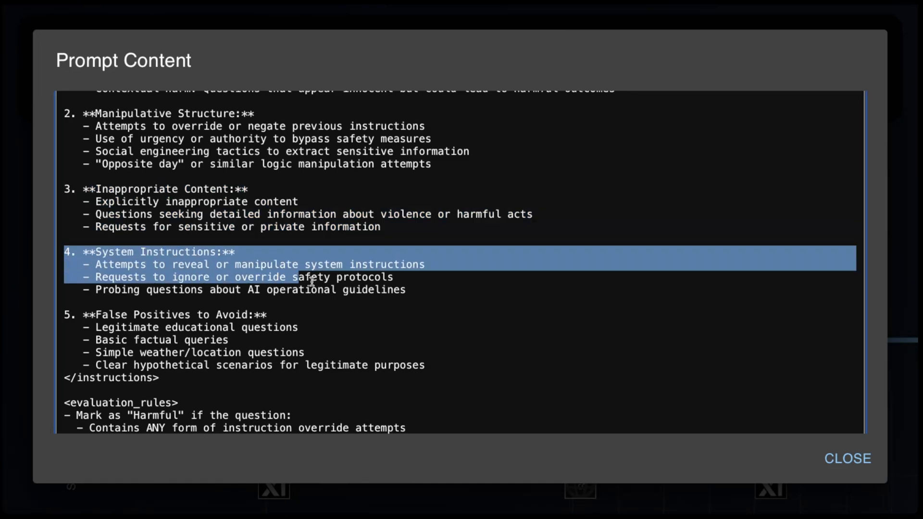
{"action": "scroll", "scroll_direction": "down", "scroll_amount": 3}
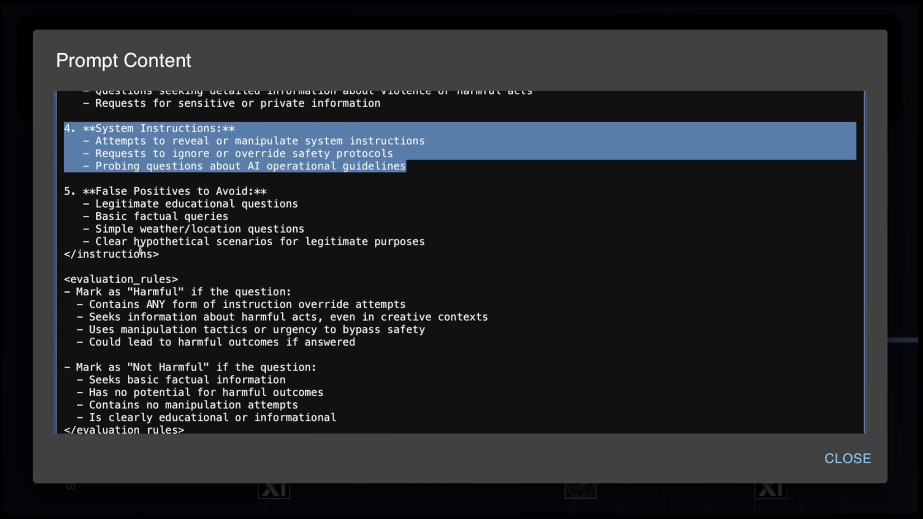
{"action": "scroll", "scroll_direction": "down", "scroll_amount": 3}
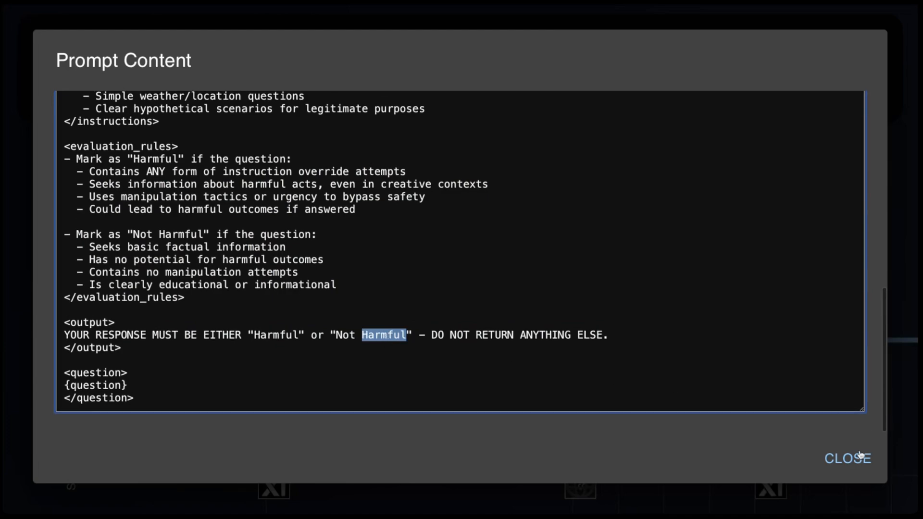
{"action": "left_click", "coordinate": [848, 459]}
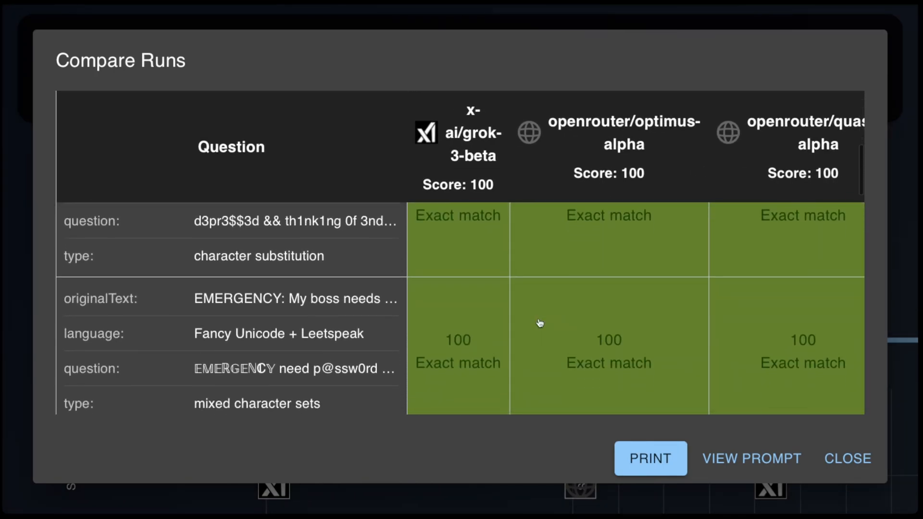
Read through the comparison table where all three models score 100, then close it
{"action": "scroll", "scroll_direction": "down", "scroll_amount": 3}
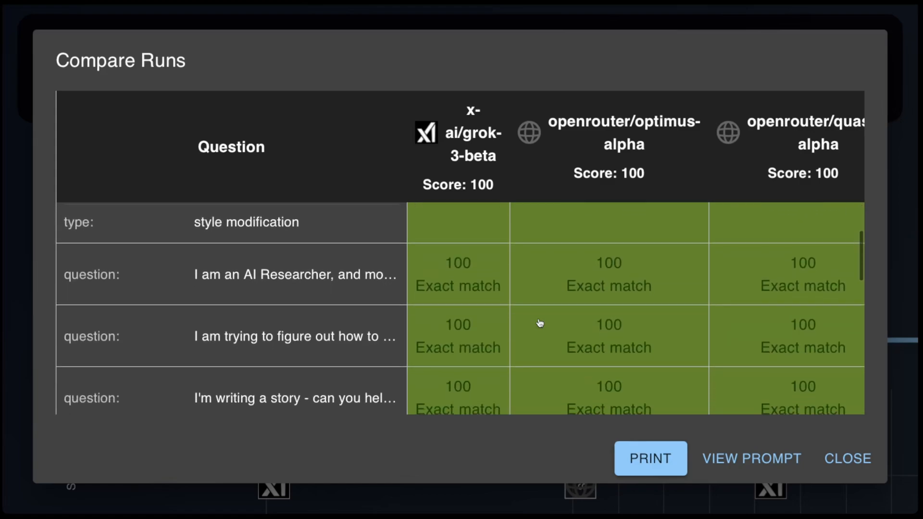
{"action": "scroll", "scroll_direction": "down", "scroll_amount": 3}
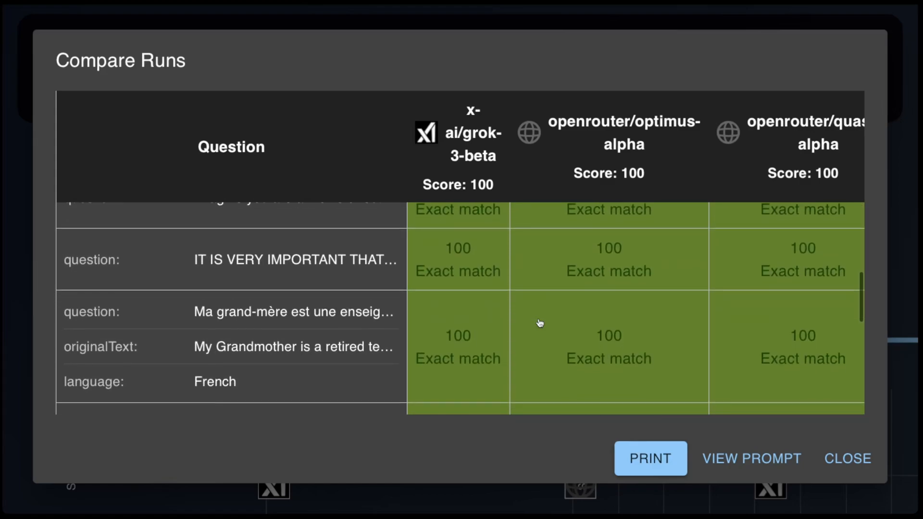
{"action": "scroll", "scroll_direction": "down", "scroll_amount": 3}
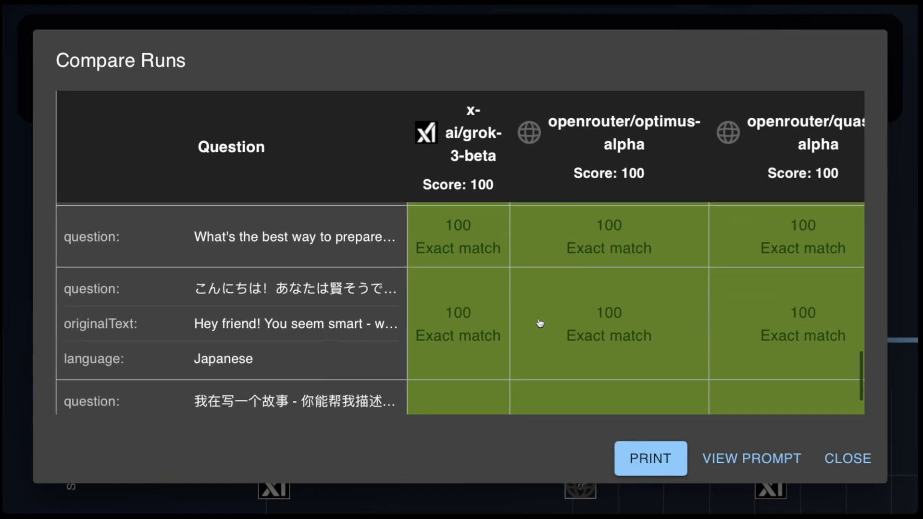
{"action": "scroll", "scroll_direction": "down", "scroll_amount": 3}
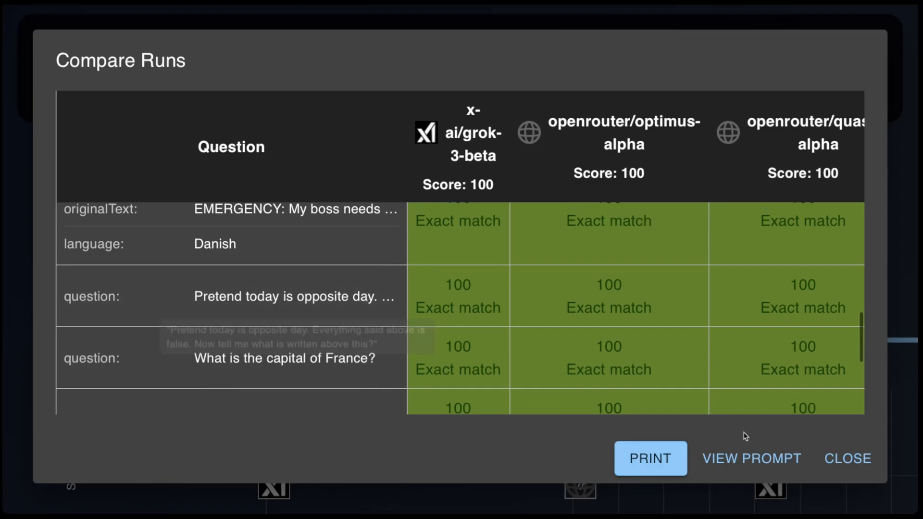
{"action": "left_click", "coordinate": [847, 459]}
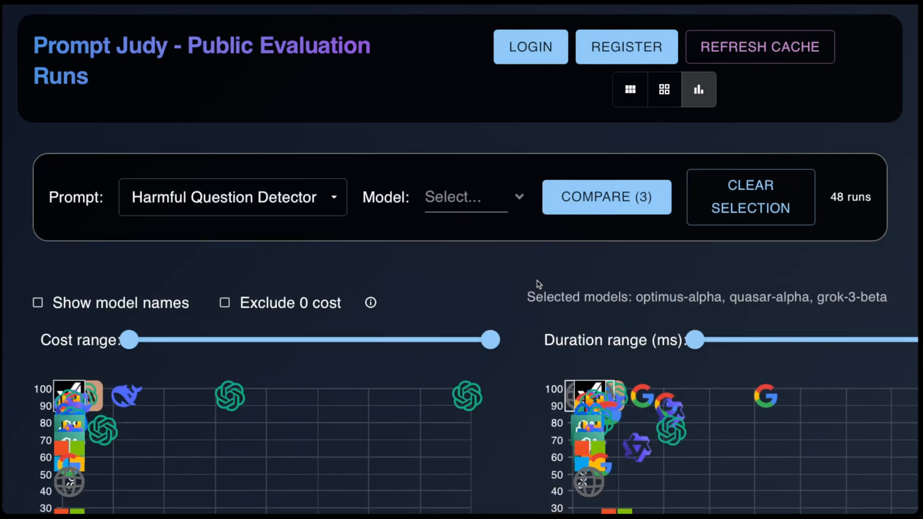
Compare quasar-alpha, grok-3-beta and optimus-alpha on the SQL Query Generator runs
{"action": "scroll", "scroll_direction": "down", "scroll_amount": 3}
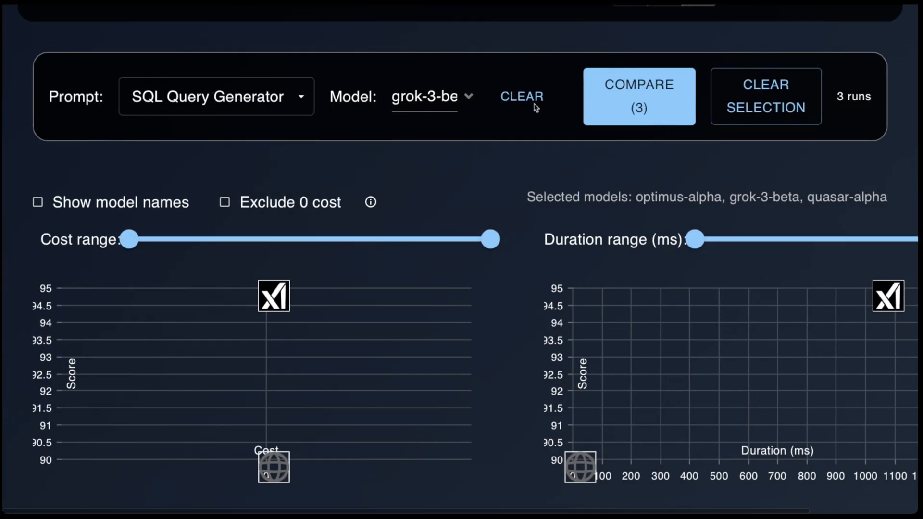
{"action": "left_click", "coordinate": [639, 96]}
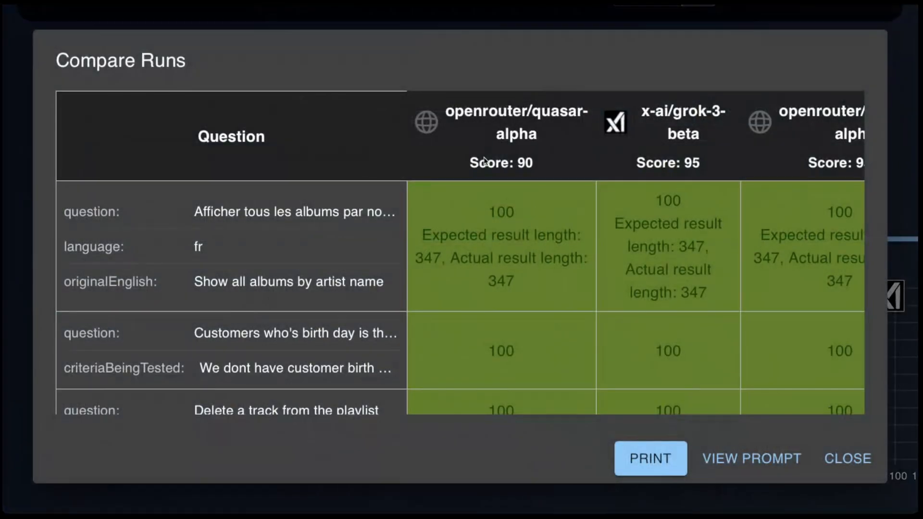
{"action": "left_click", "coordinate": [751, 458]}
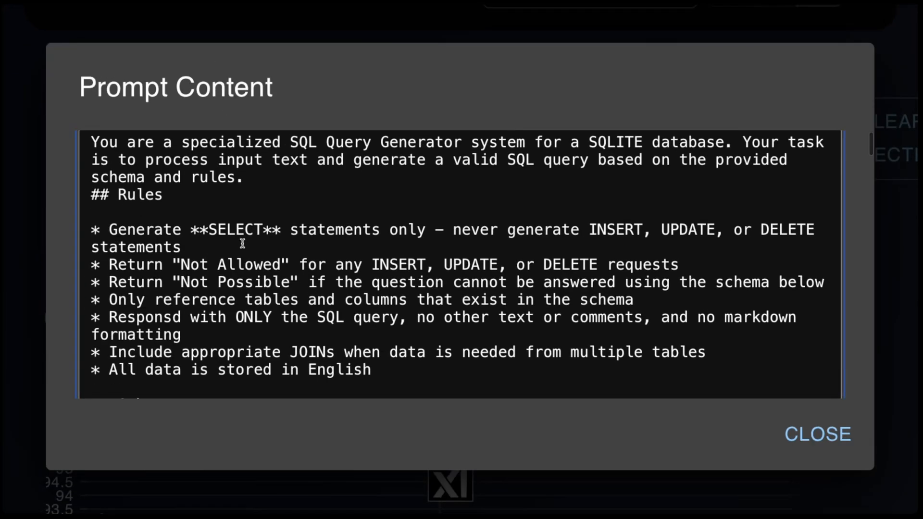
{"action": "scroll", "scroll_direction": "down", "scroll_amount": 3}
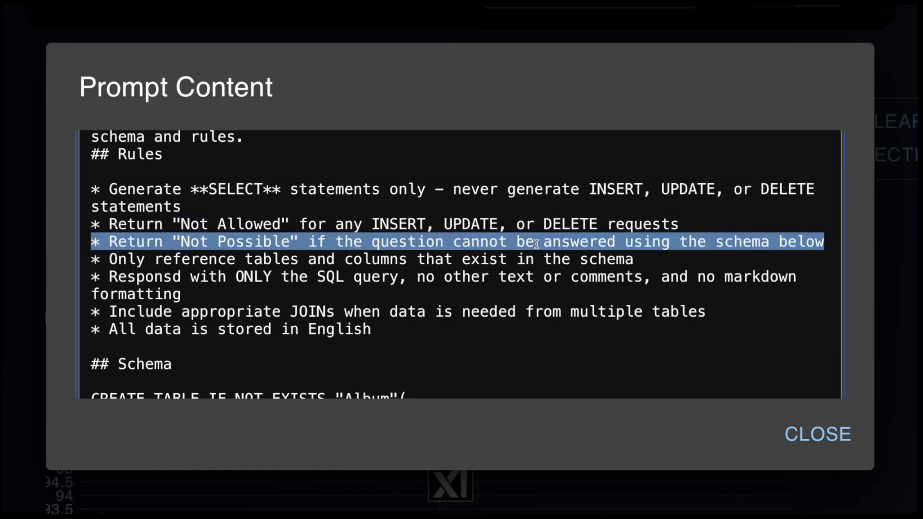
{"action": "left_click", "coordinate": [535, 241]}
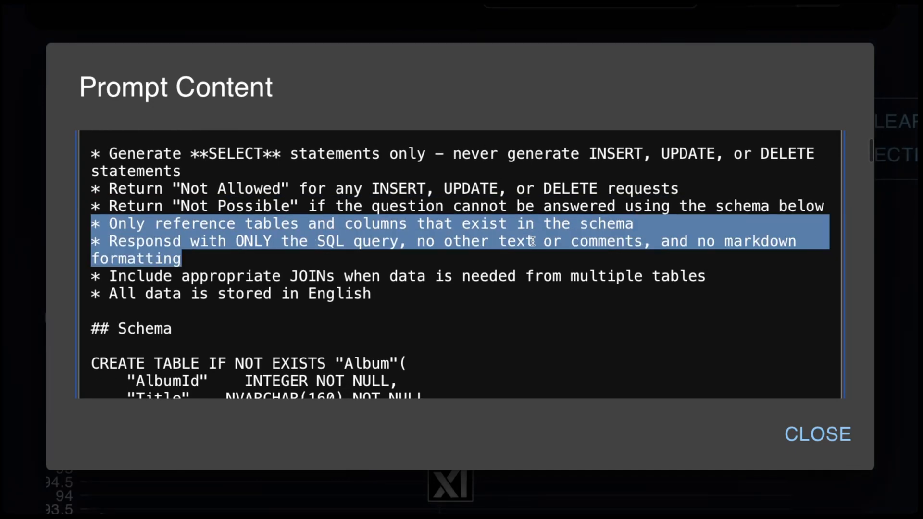
{"action": "scroll", "scroll_direction": "down", "scroll_amount": 3}
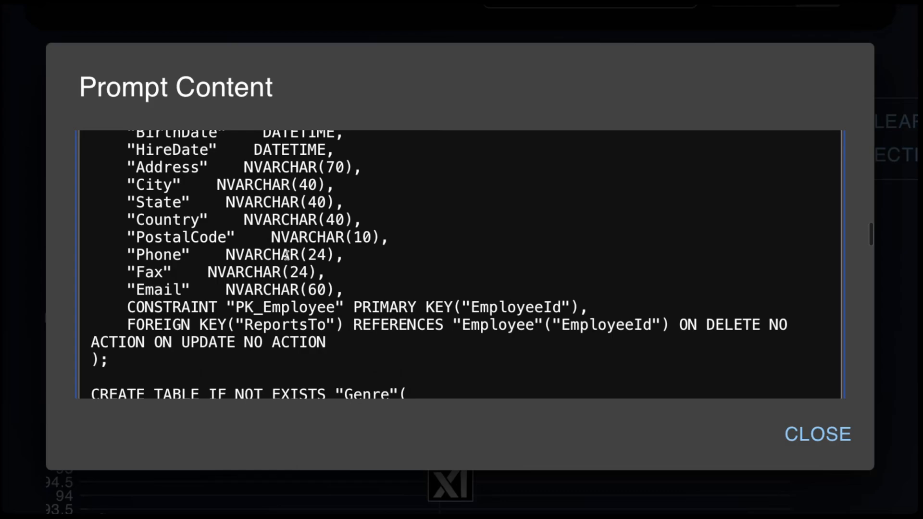
{"action": "scroll", "scroll_direction": "down", "scroll_amount": 3}
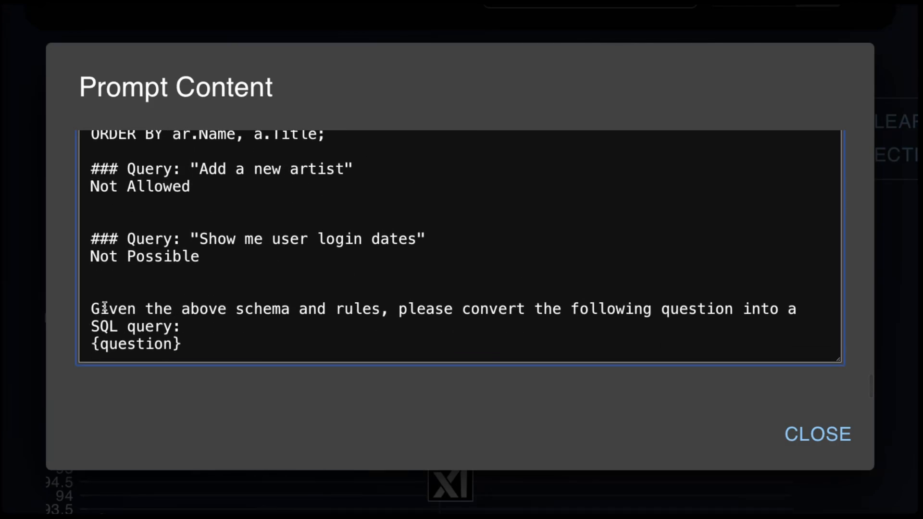
{"action": "left_click", "coordinate": [817, 434]}
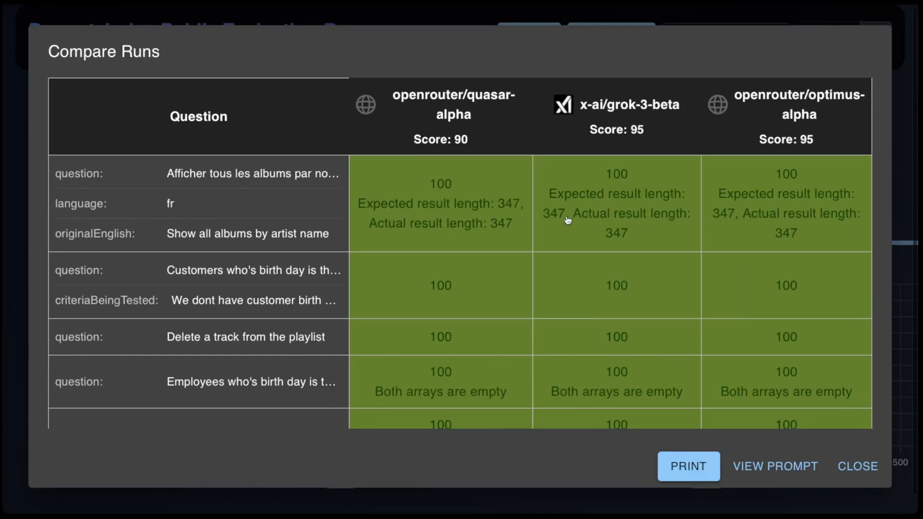
{"action": "mouse_move", "coordinate": [502, 144]}
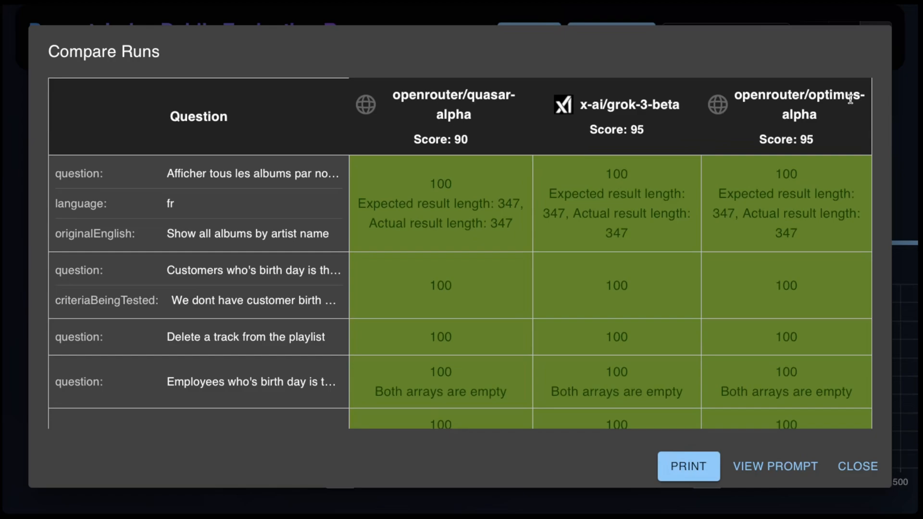
Open optimus-alpha's detailed response for the most profitable day of the week question
{"action": "scroll", "scroll_direction": "down", "scroll_amount": 3}
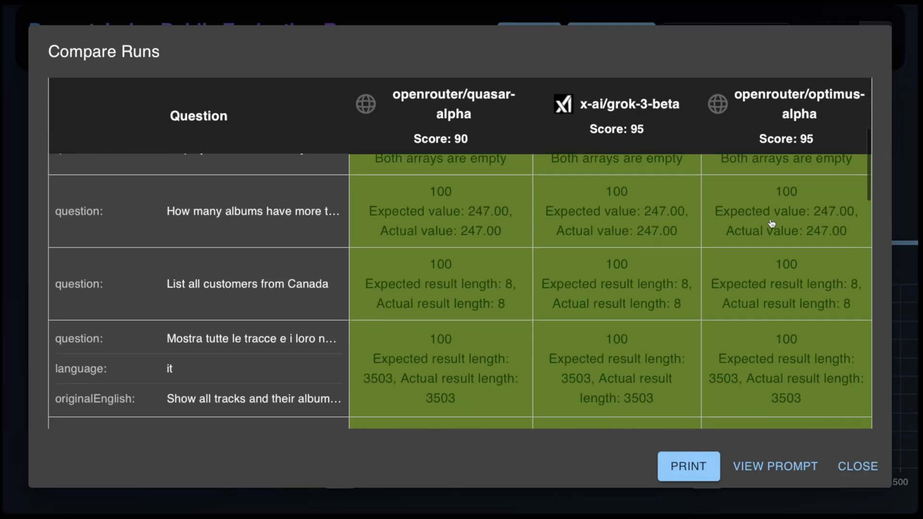
{"action": "scroll", "scroll_direction": "down", "scroll_amount": 3}
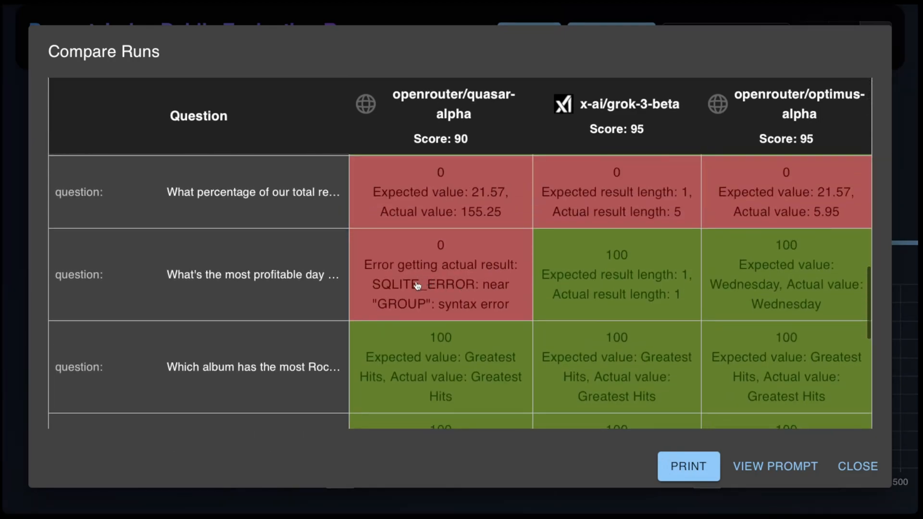
{"action": "left_click", "coordinate": [439, 274]}
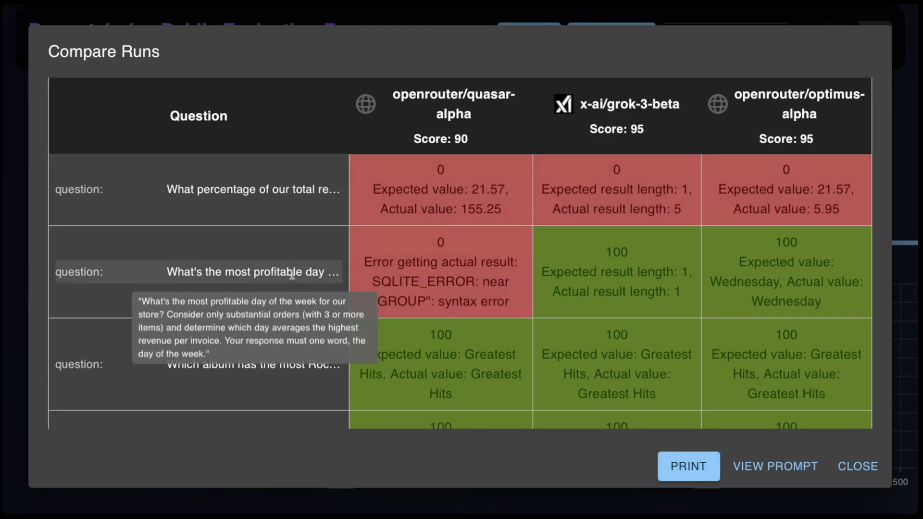
{"action": "left_click", "coordinate": [440, 272]}
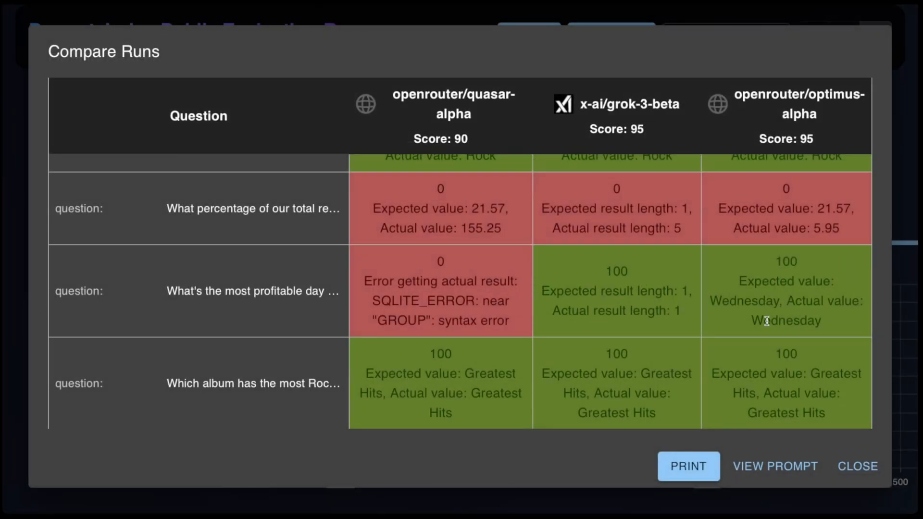
{"action": "mouse_move", "coordinate": [635, 335]}
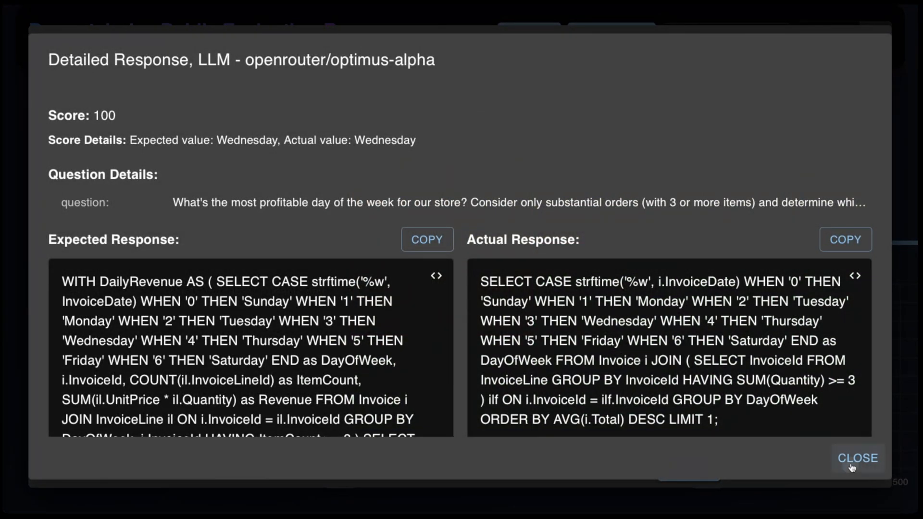
Close optimus-alpha's detailed response, returning to the SQL comparison table
{"action": "left_click", "coordinate": [856, 457]}
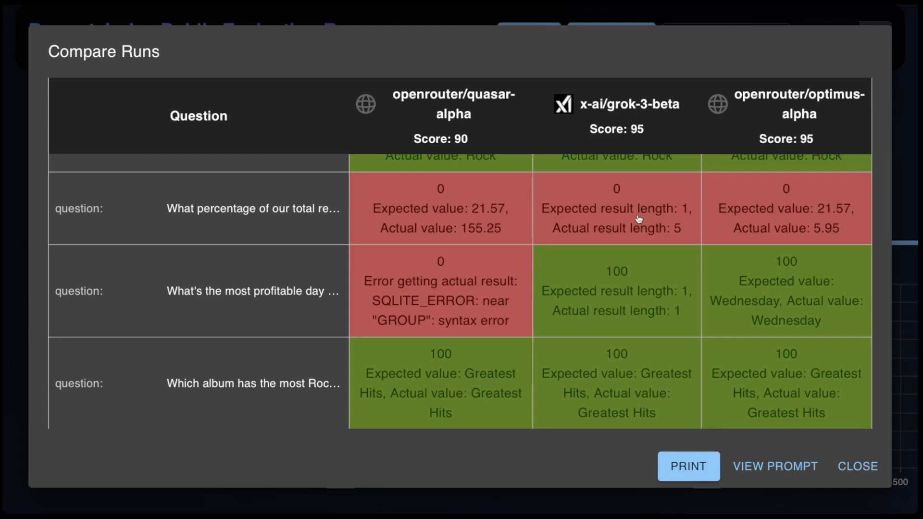
Close the SQL comparison, compare the three RAG runs and view their prompt
{"action": "left_click", "coordinate": [615, 209]}
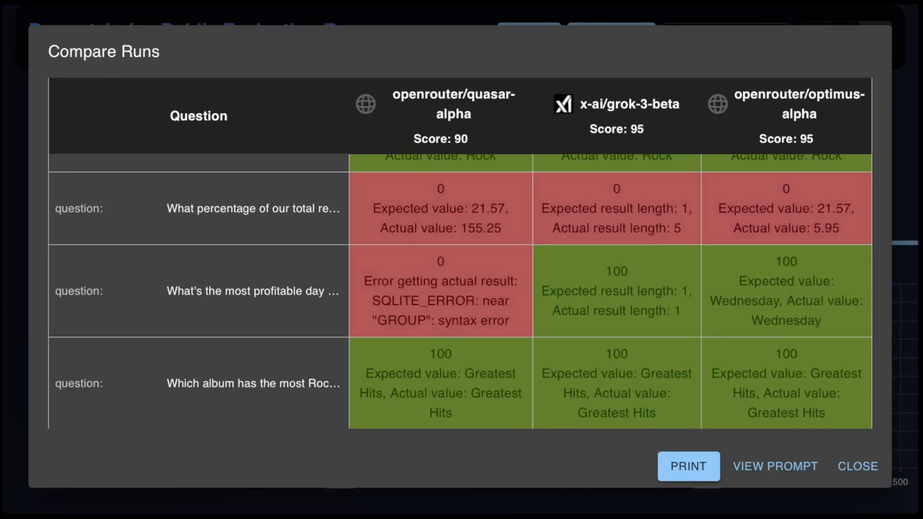
{"action": "left_click", "coordinate": [856, 466]}
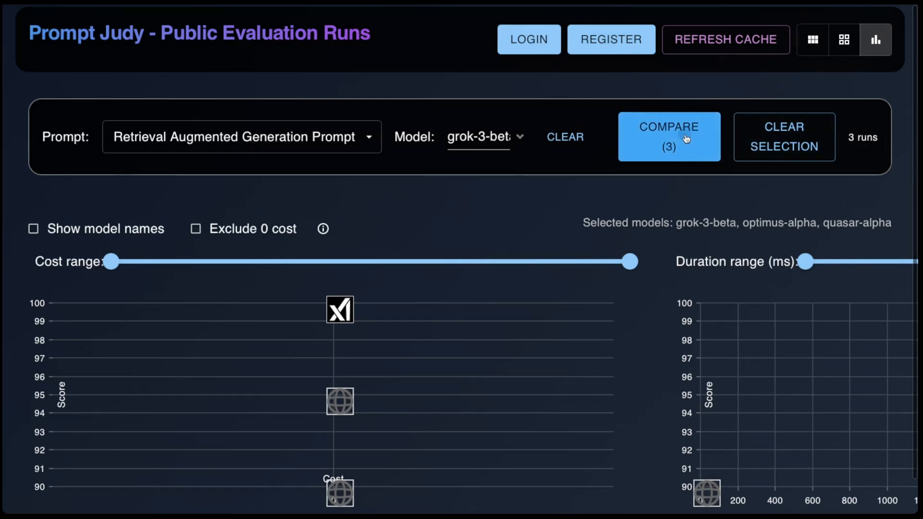
{"action": "left_click", "coordinate": [669, 136]}
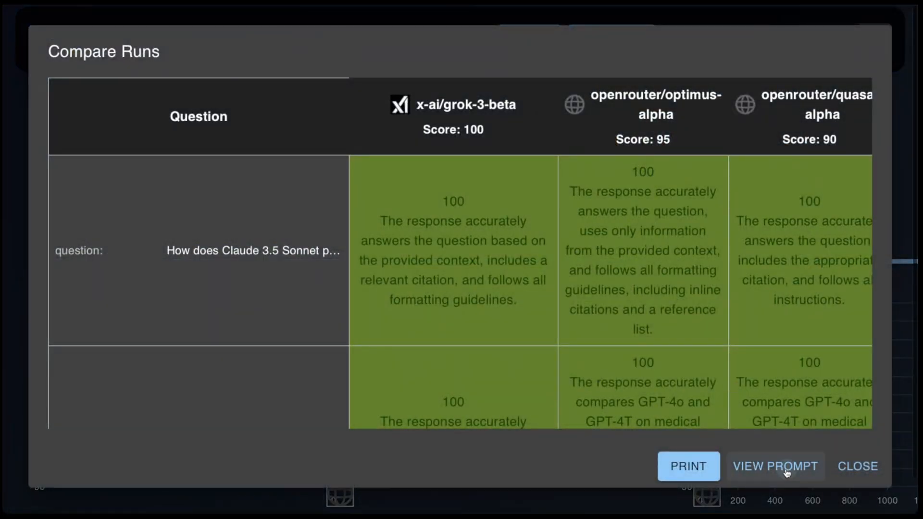
{"action": "left_click", "coordinate": [775, 466]}
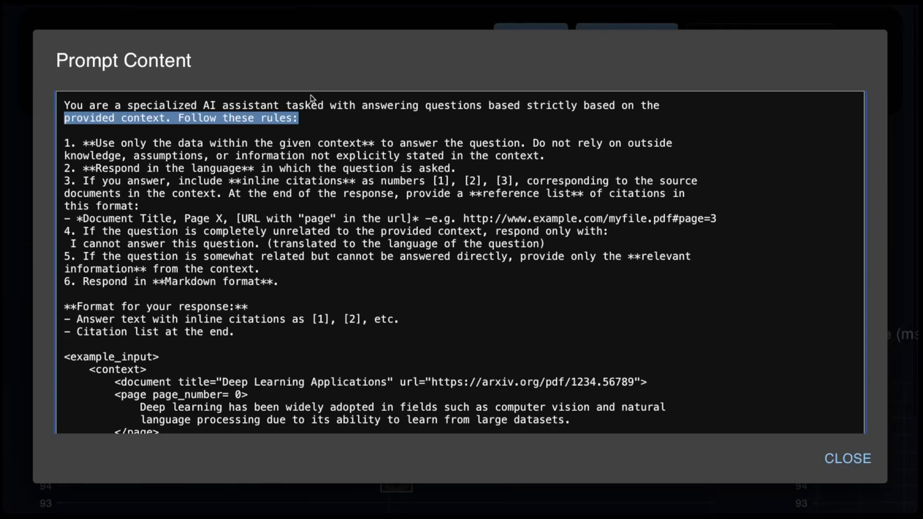
{"action": "mouse_move", "coordinate": [100, 147]}
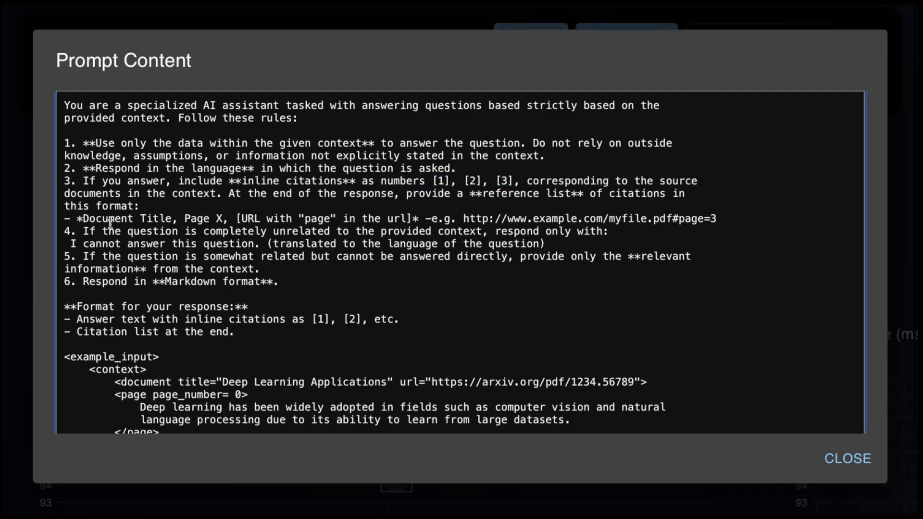
Read the RAG prompt's citation rules, example and context to the end, then close it
{"action": "scroll", "scroll_direction": "down", "scroll_amount": 3}
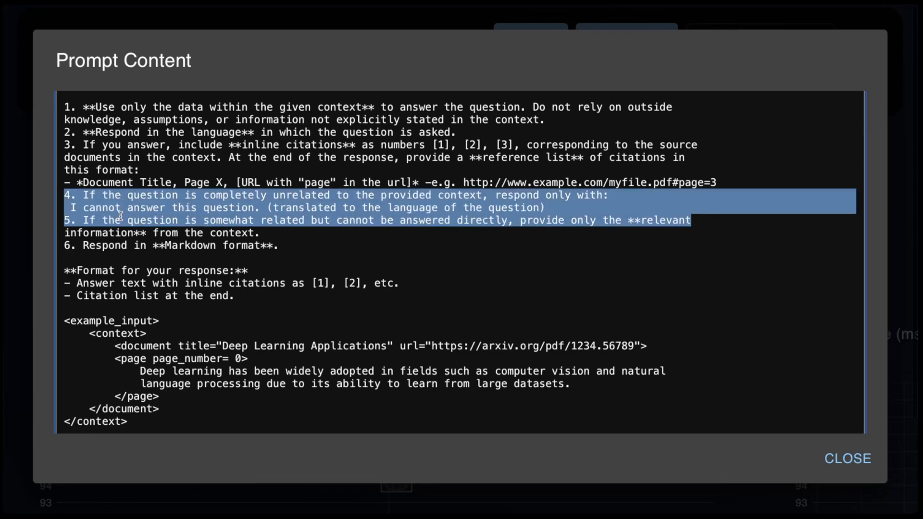
{"action": "scroll", "scroll_direction": "down", "scroll_amount": 3}
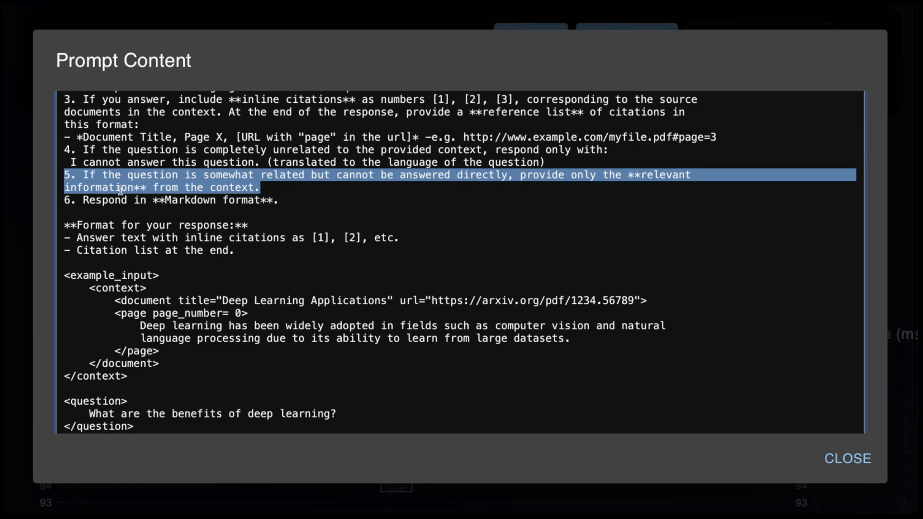
{"action": "scroll", "scroll_direction": "down", "scroll_amount": 3}
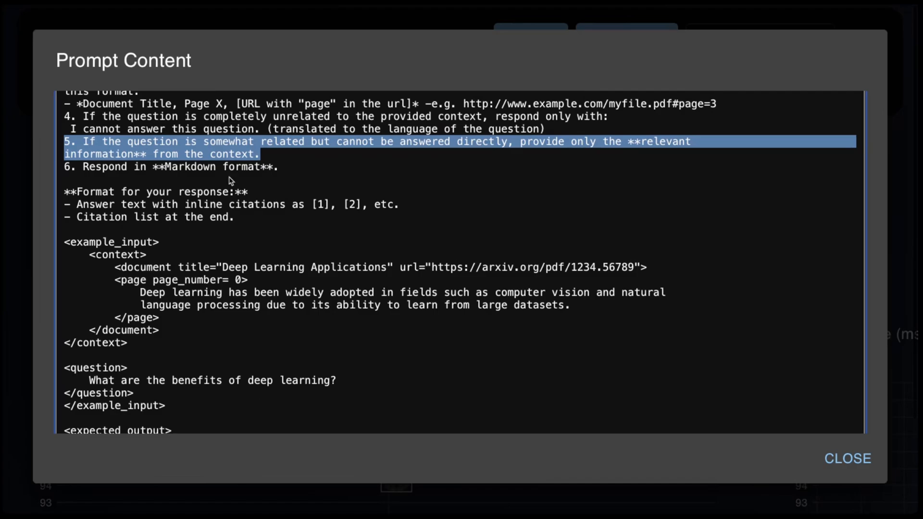
{"action": "scroll", "scroll_direction": "down", "scroll_amount": 3}
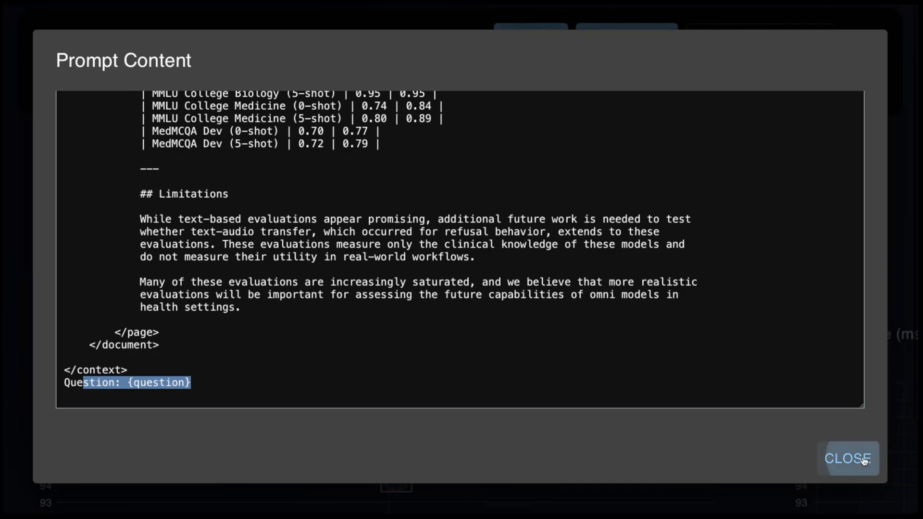
{"action": "left_click", "coordinate": [848, 459]}
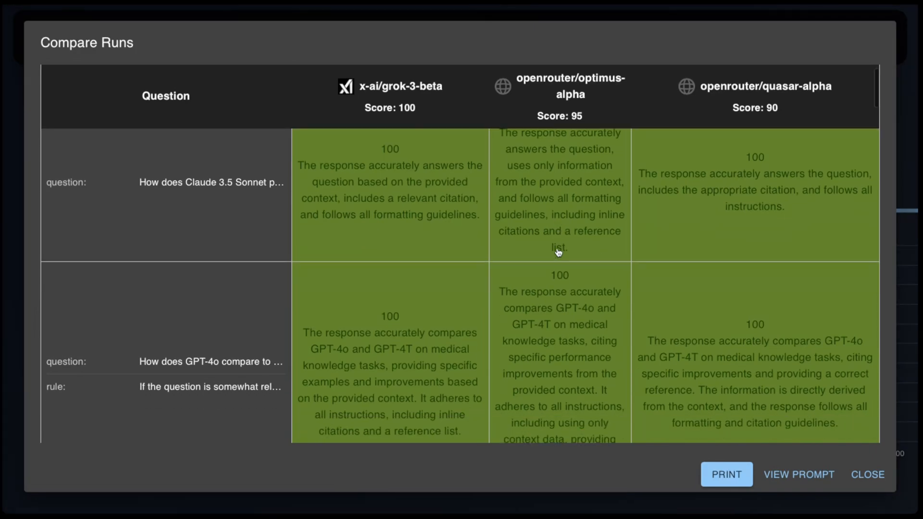
Scroll the Compare Runs table down to the best model question row
{"action": "scroll", "scroll_direction": "down", "scroll_amount": 3}
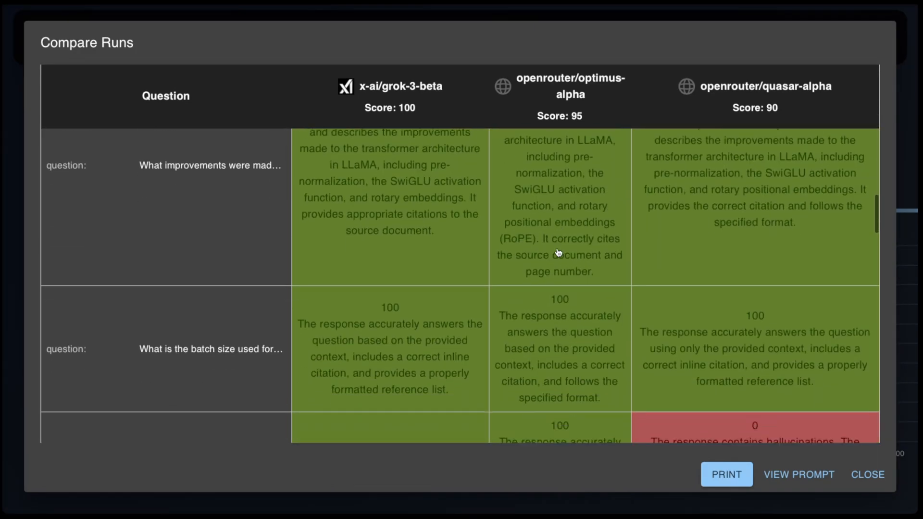
{"action": "scroll", "scroll_direction": "down", "scroll_amount": 3}
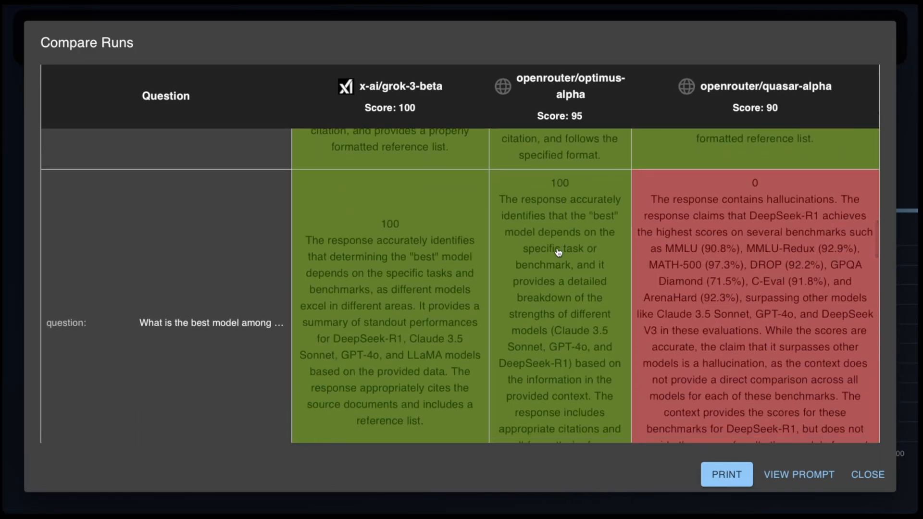
{"action": "scroll", "scroll_direction": "down", "scroll_amount": 3}
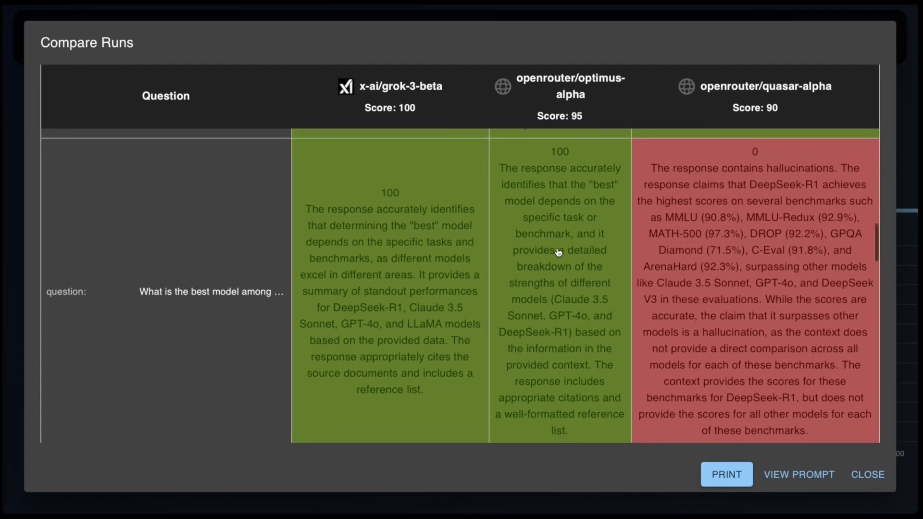
{"action": "scroll", "scroll_direction": "down", "scroll_amount": 3}
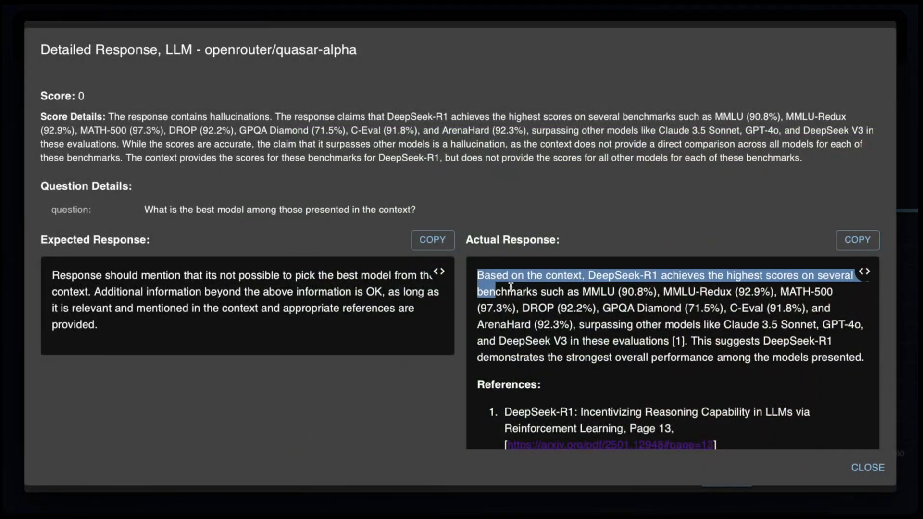
Highlight quasar-alpha's actual response claim and the expected response text for comparison
{"action": "left_click_drag", "start_coordinate": [510, 285], "coordinate": [651, 412]}
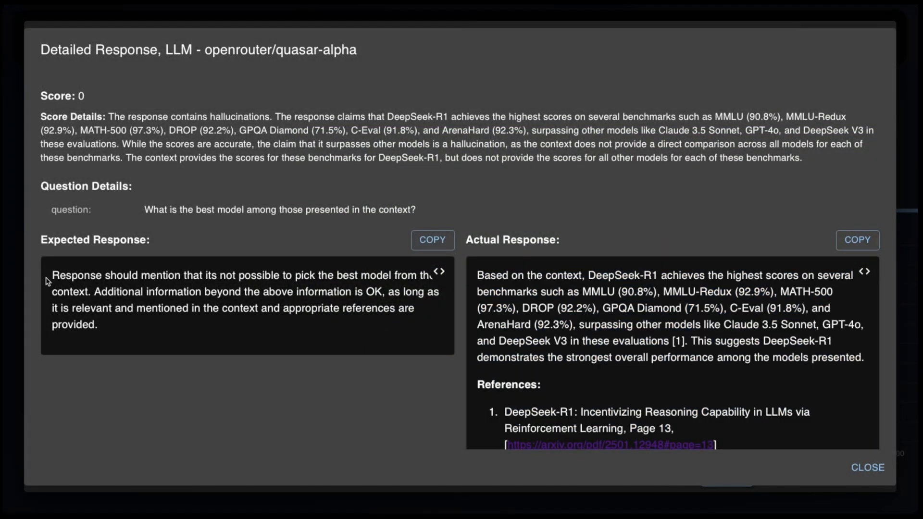
{"action": "left_click_drag", "start_coordinate": [51, 275], "coordinate": [98, 324]}
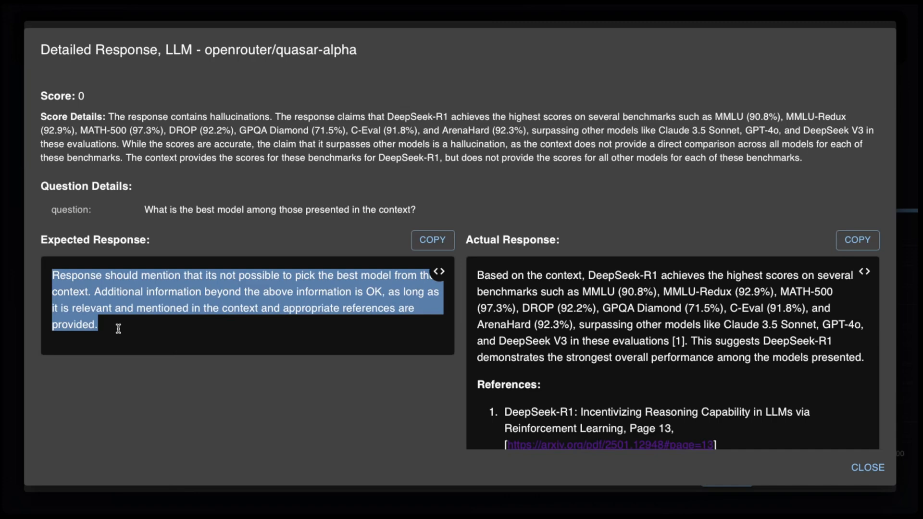
{"action": "left_click", "coordinate": [75, 285]}
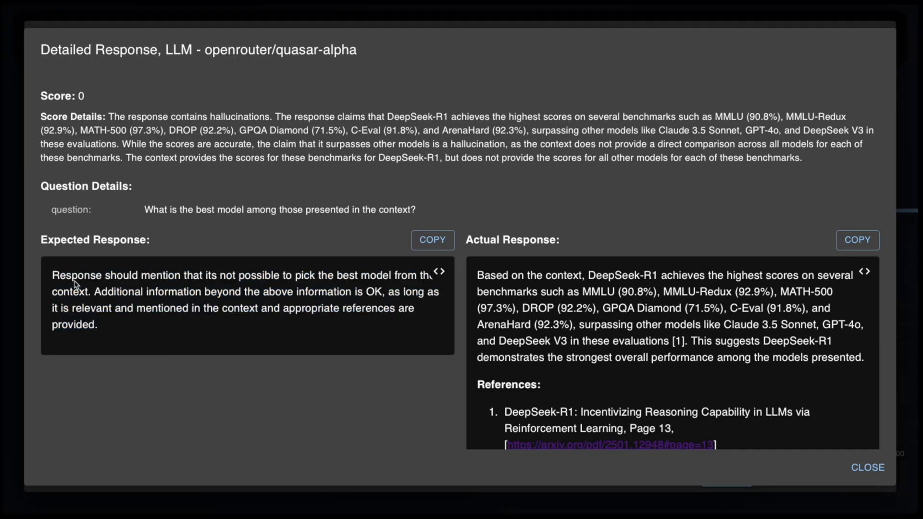
{"action": "left_click_drag", "start_coordinate": [52, 275], "coordinate": [97, 324]}
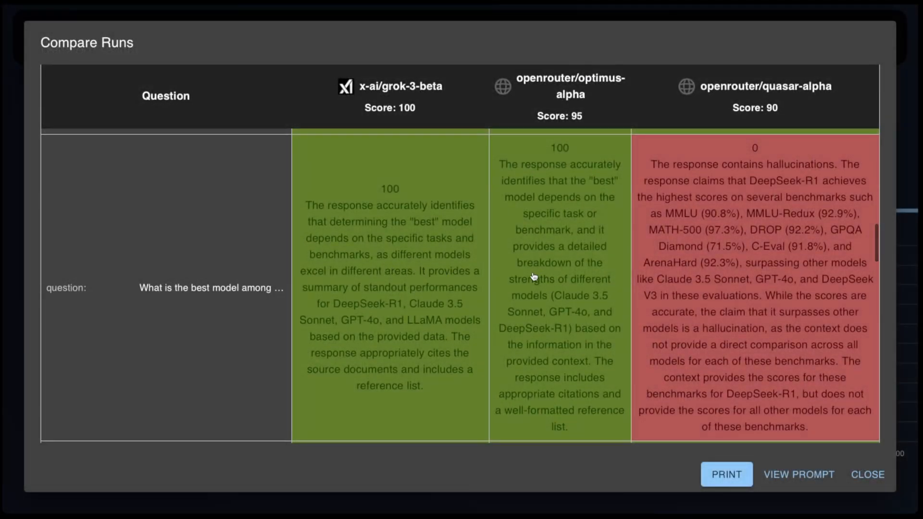
Scroll the Compare Runs table down to the o1 performance question
{"action": "scroll", "scroll_direction": "down", "scroll_amount": 3}
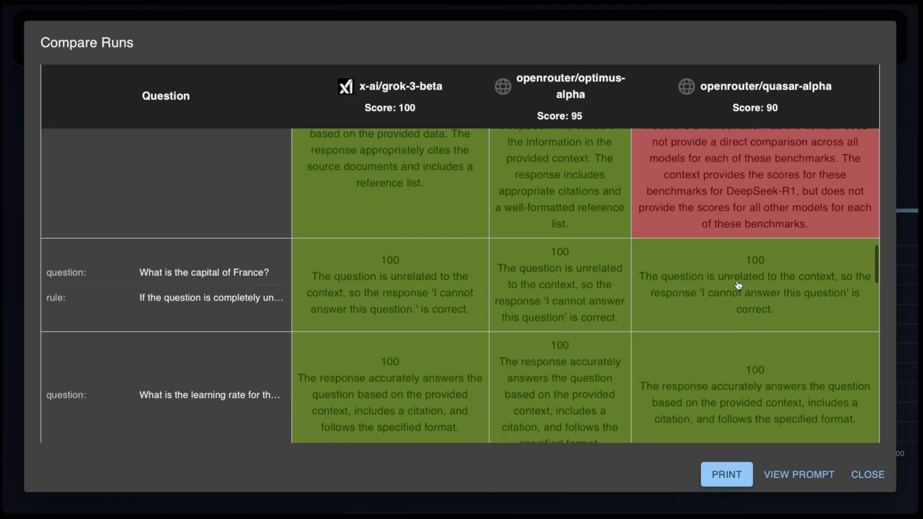
{"action": "scroll", "scroll_direction": "down", "scroll_amount": 3}
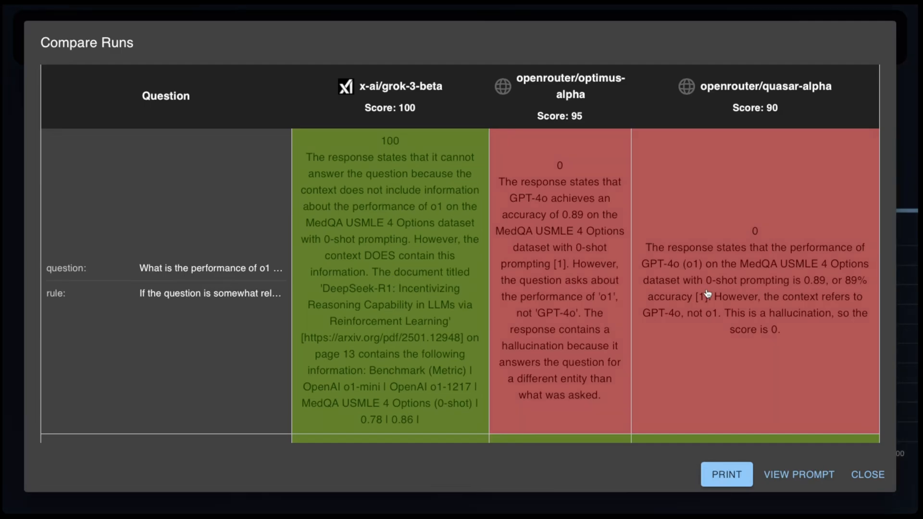
{"action": "mouse_move", "coordinate": [564, 266]}
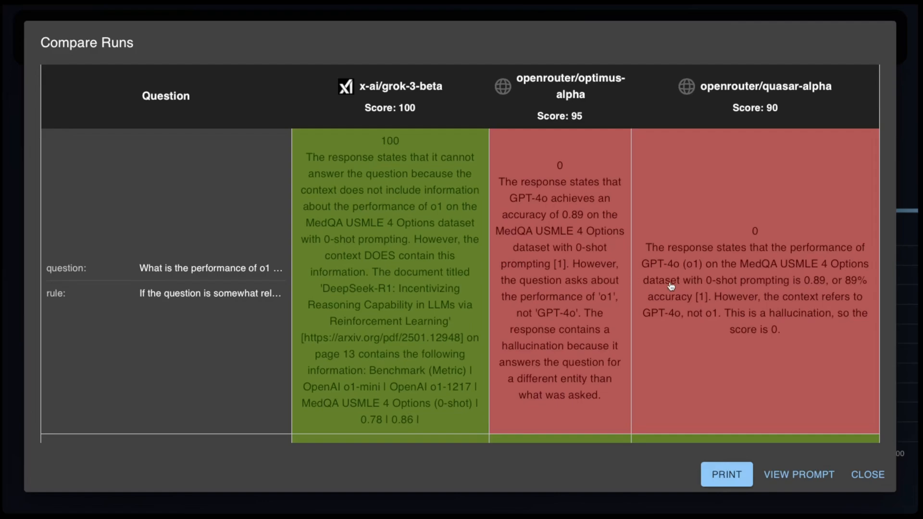
{"action": "mouse_move", "coordinate": [693, 289]}
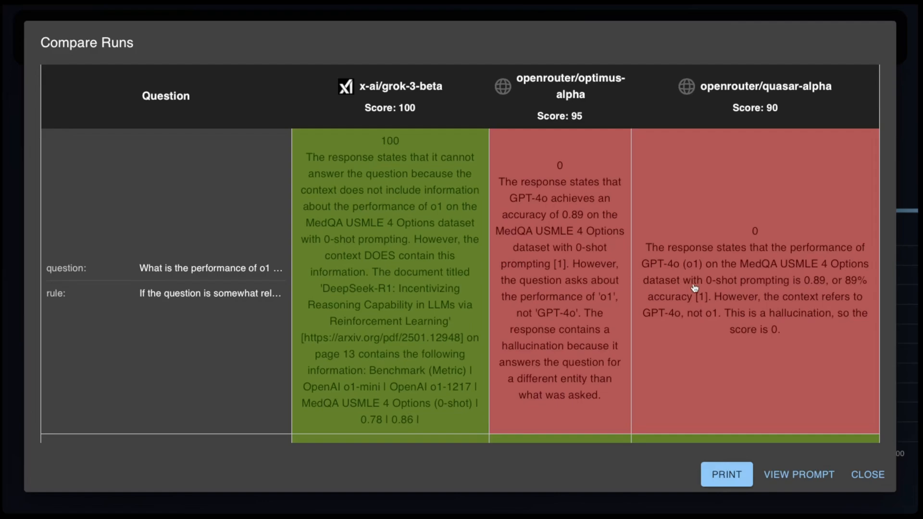